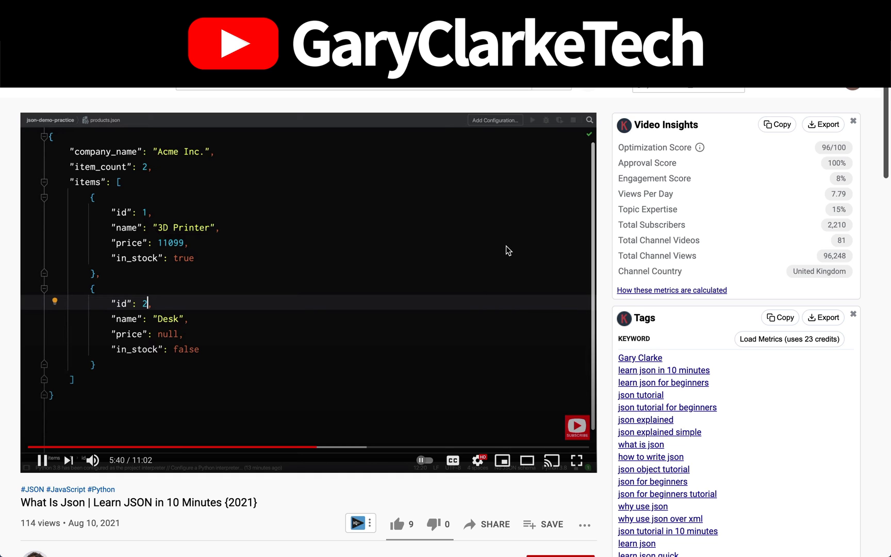
- Scroll the YouTube video page and subscribe to the channel before returning to the notes
{"action": "scroll", "scroll_direction": "down", "scroll_amount": 3}
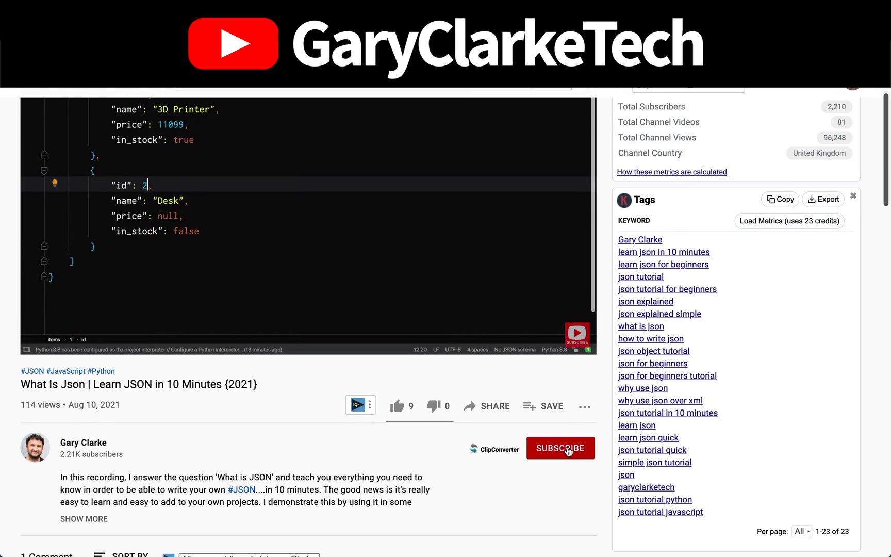
{"action": "left_click", "coordinate": [561, 448]}
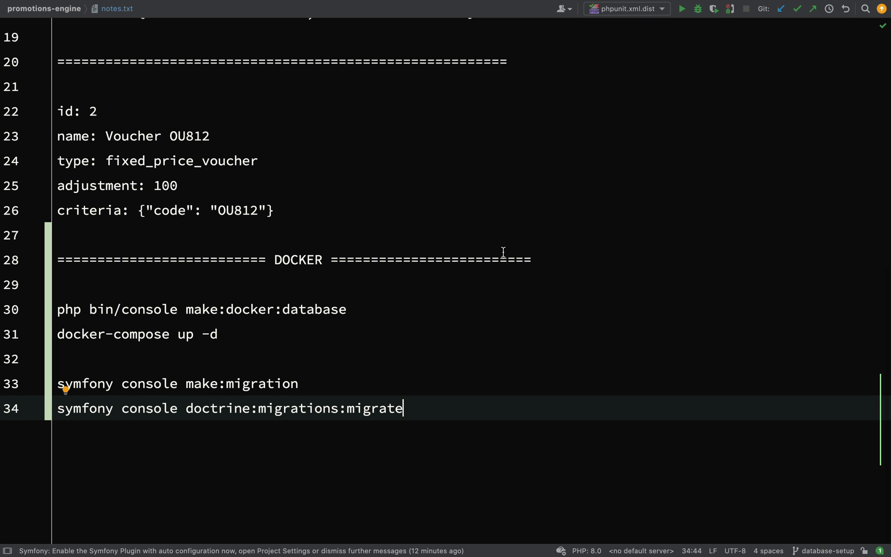
- Select the php bin/console make:docker:database line in notes.txt for copying to the terminal
{"action": "left_click", "coordinate": [346, 310]}
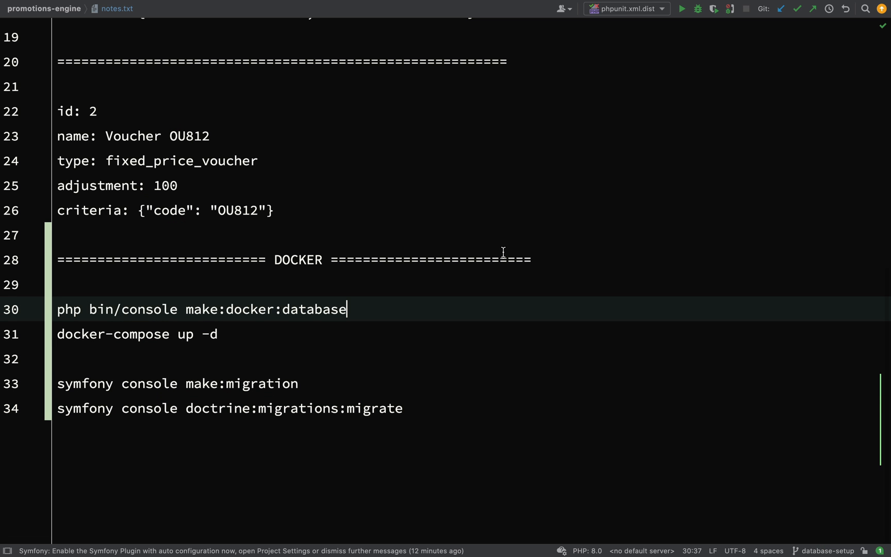
{"action": "double_click", "coordinate": [264, 310]}
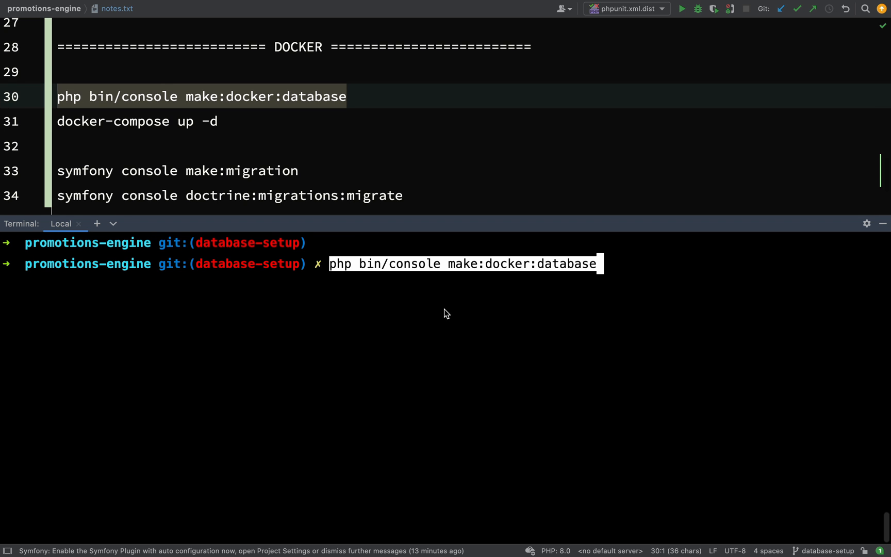
- Run make:docker:database choosing option 0 (MySQL) and version 8.0 to create docker-compose.yaml
{"action": "key", "text": "Enter"}
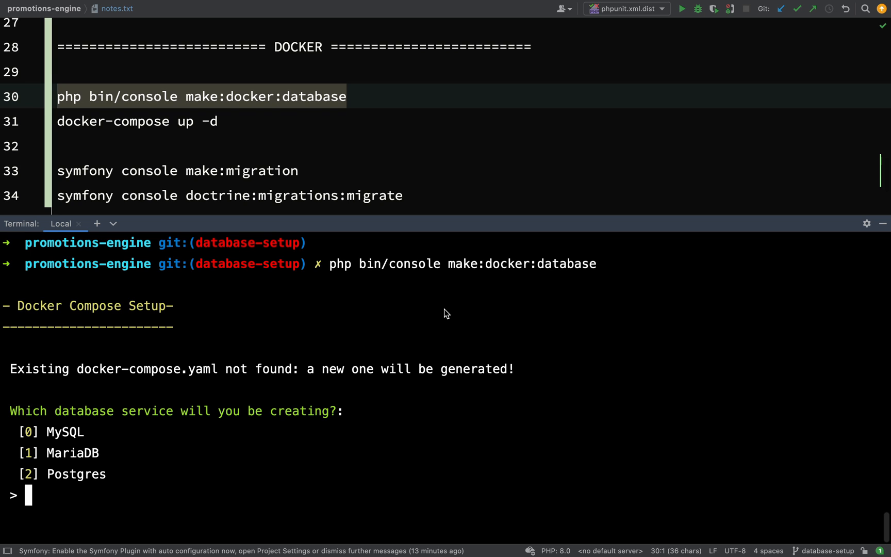
{"action": "type", "text": "0"}
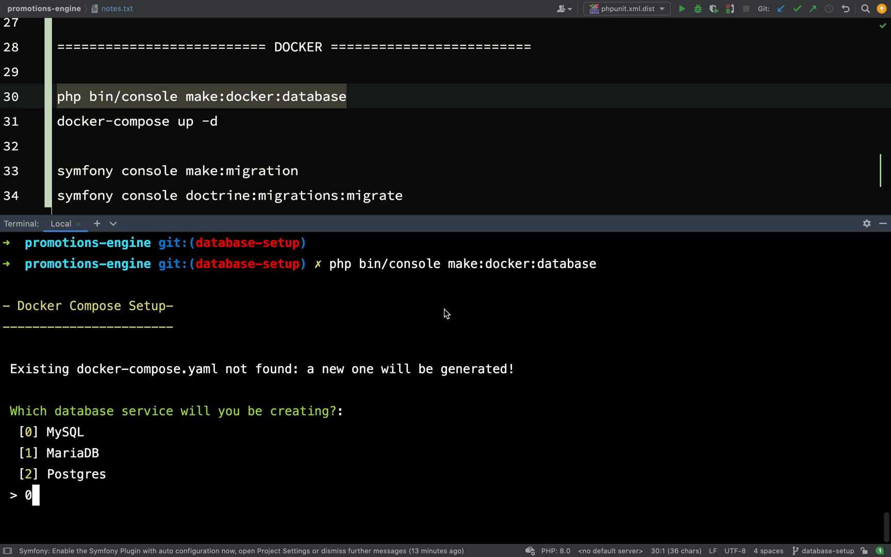
{"action": "key", "text": "Enter"}
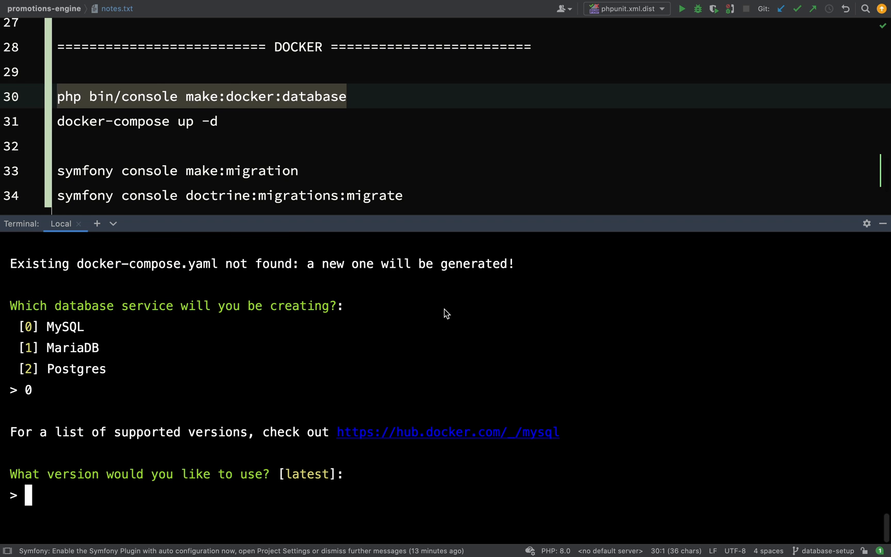
{"action": "type", "text": "8."}
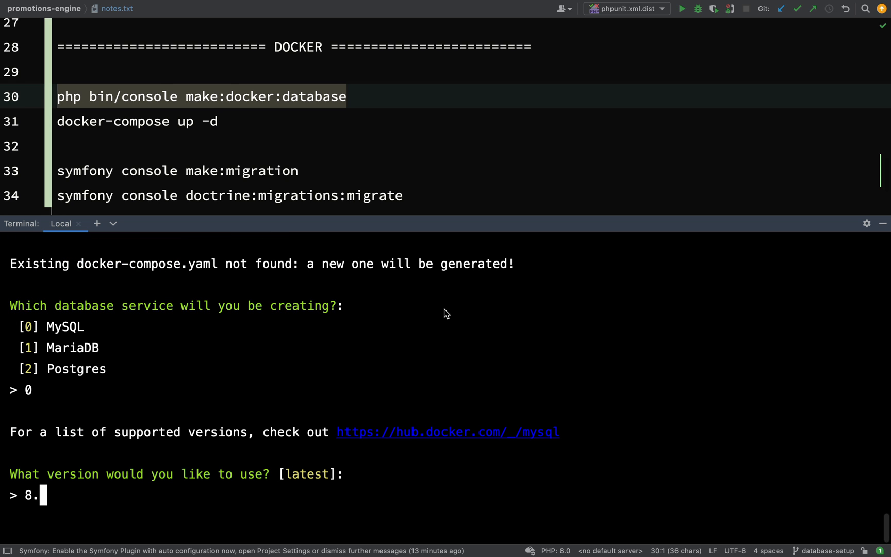
{"action": "type", "text": "0"}
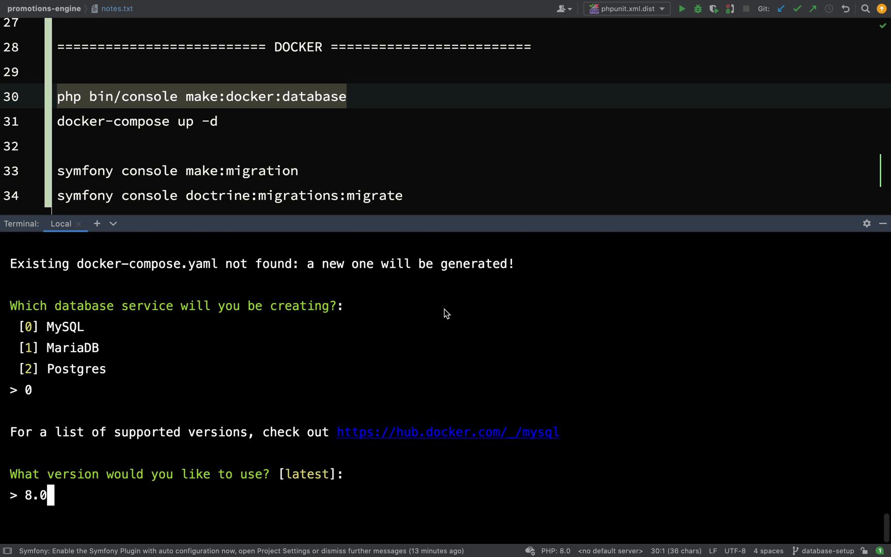
{"action": "key", "text": "Enter"}
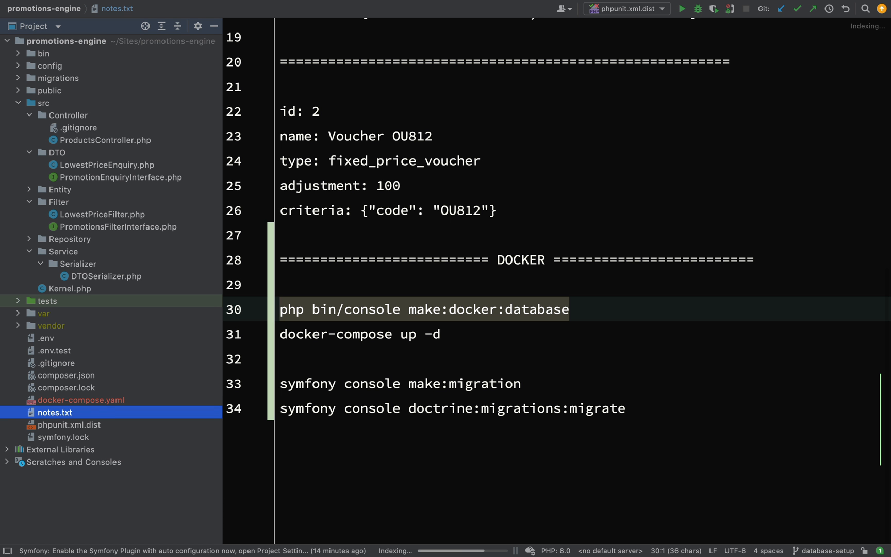
- Review docker-compose.yaml's mysql:8.0 image, environment settings and root password value
{"action": "left_click", "coordinate": [81, 400]}
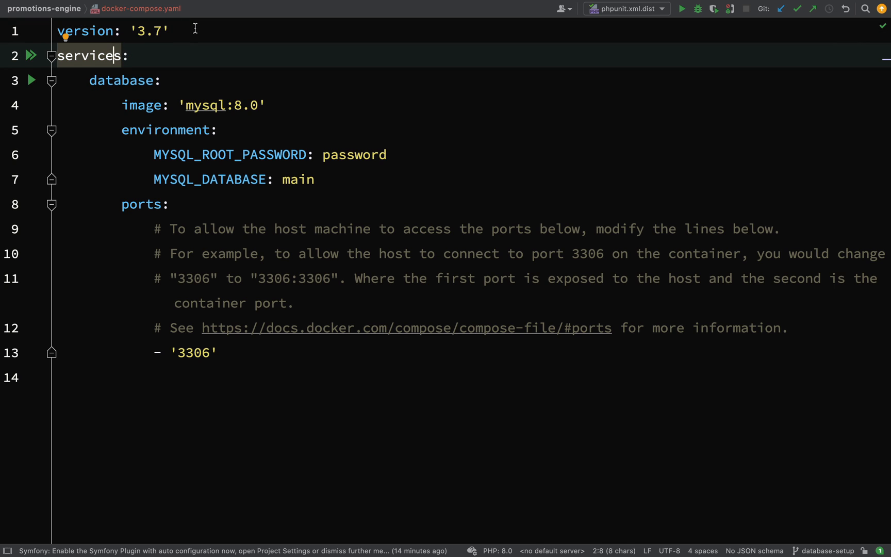
{"action": "double_click", "coordinate": [122, 81]}
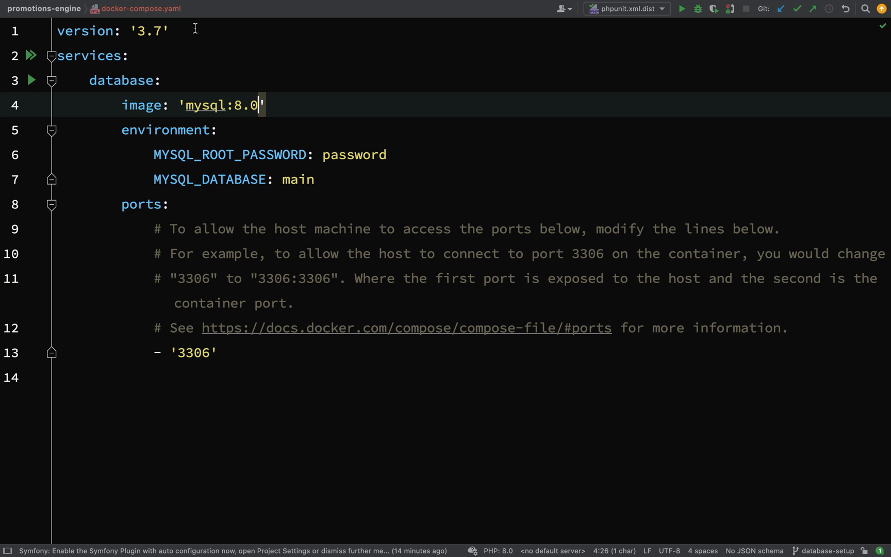
{"action": "double_click", "coordinate": [218, 105]}
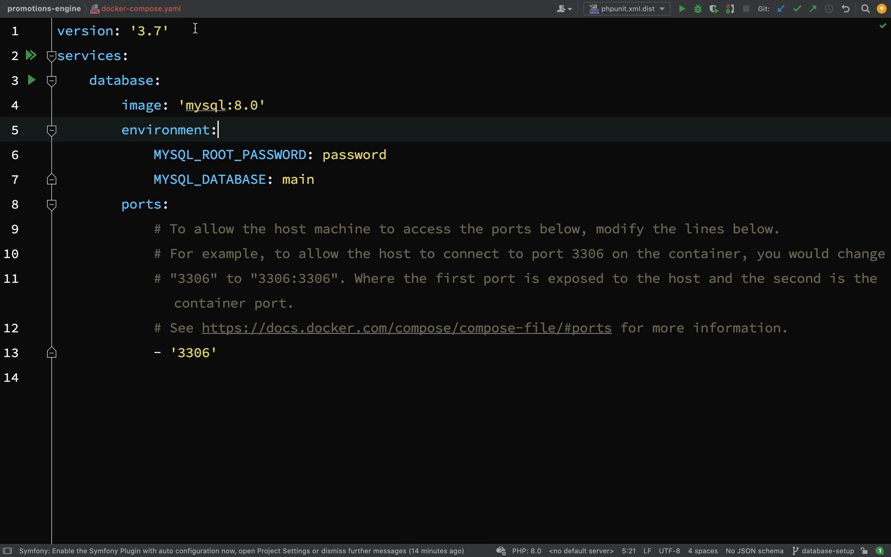
{"action": "double_click", "coordinate": [163, 130]}
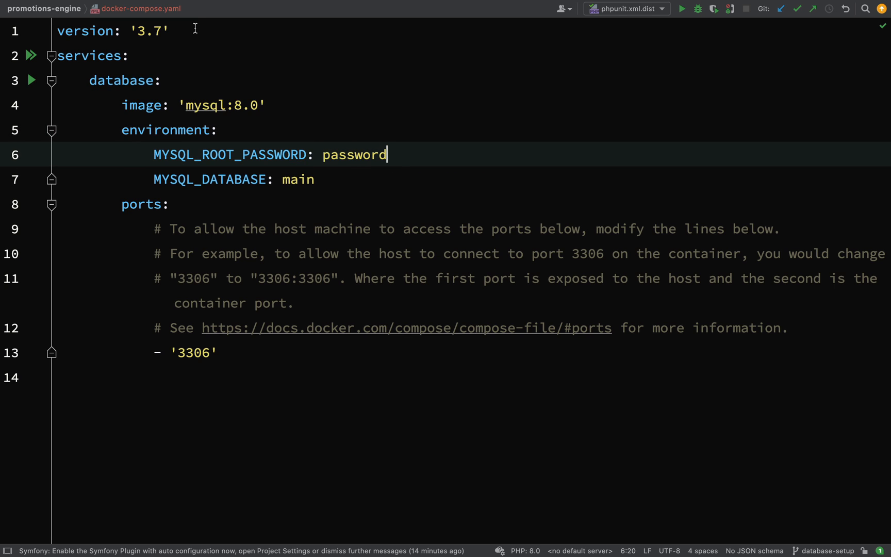
{"action": "double_click", "coordinate": [353, 154]}
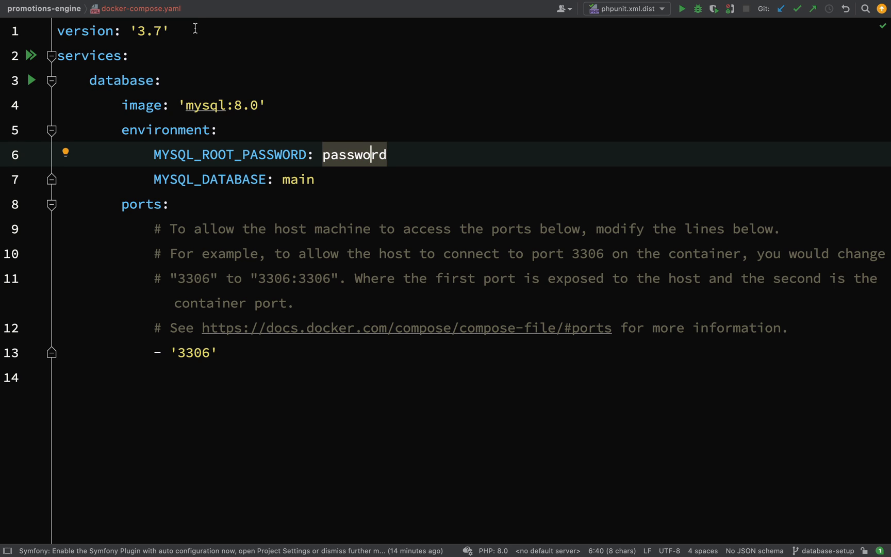
- Review the database name main and the exposed port 3306 in the ports section
{"action": "left_click", "coordinate": [306, 179]}
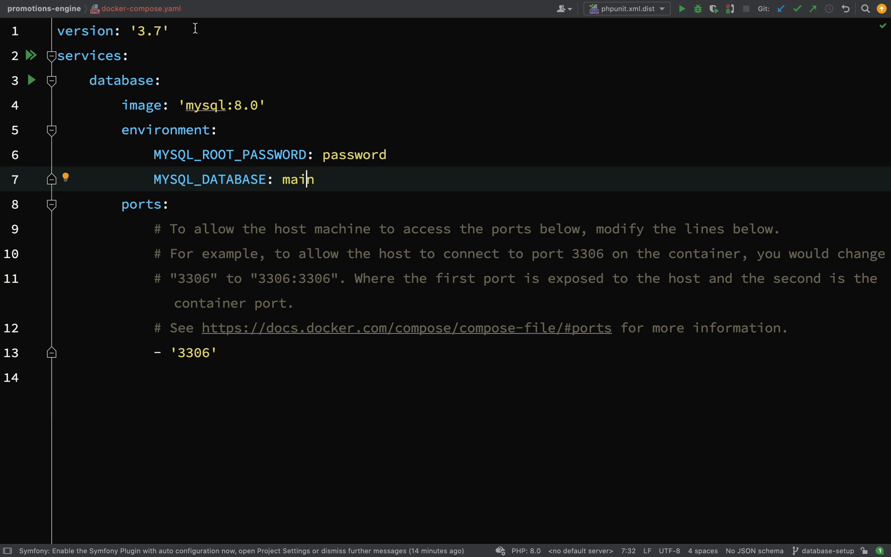
{"action": "double_click", "coordinate": [298, 179]}
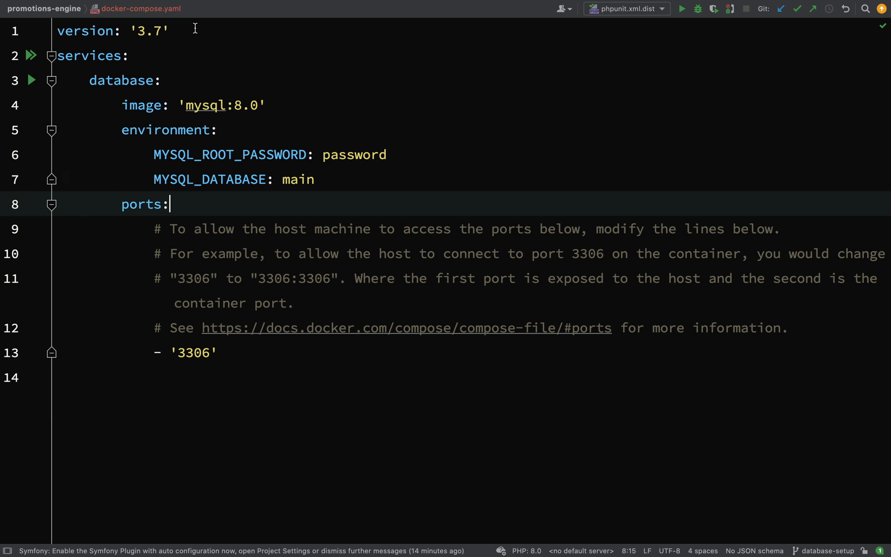
{"action": "double_click", "coordinate": [140, 205]}
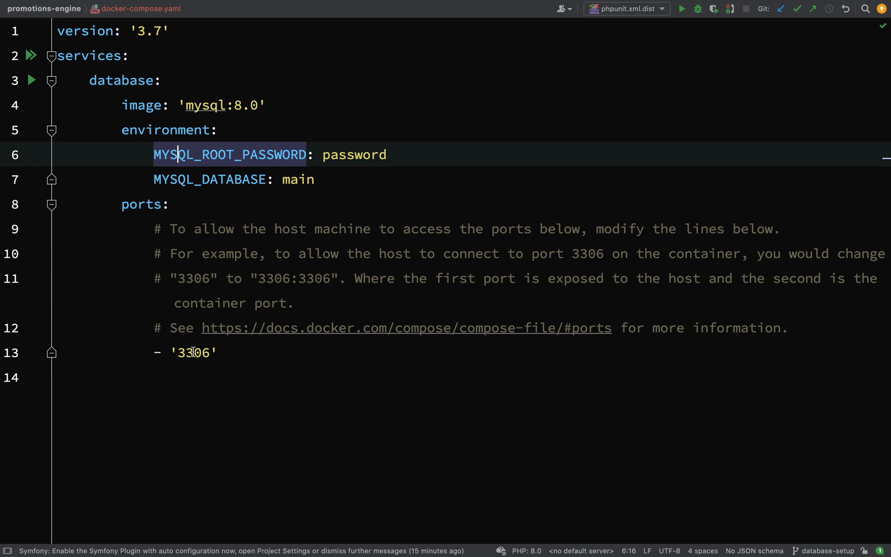
- Add a volumes entry ./mysql:/var/lib/mysql under the database service
{"action": "key", "text": "Enter"}
{"action": "type", "text": "volumes:"}
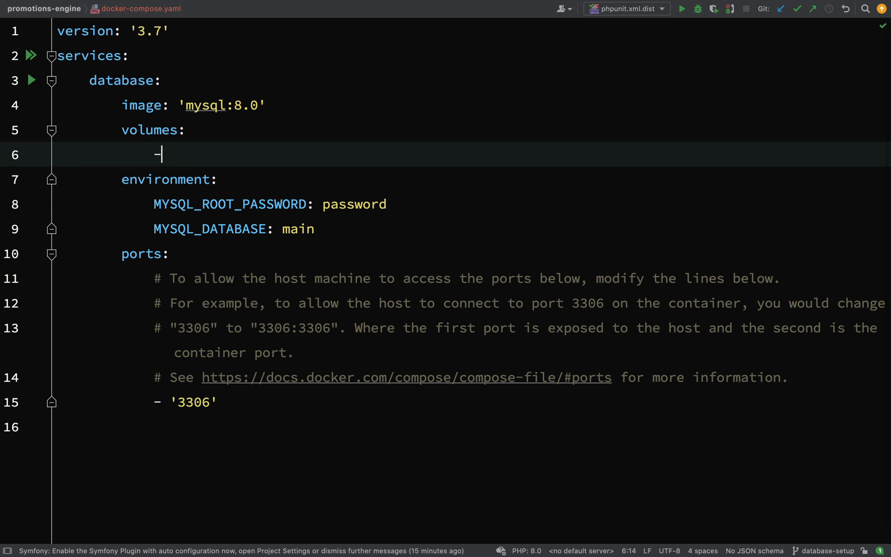
{"action": "type", "text": "\" \""}
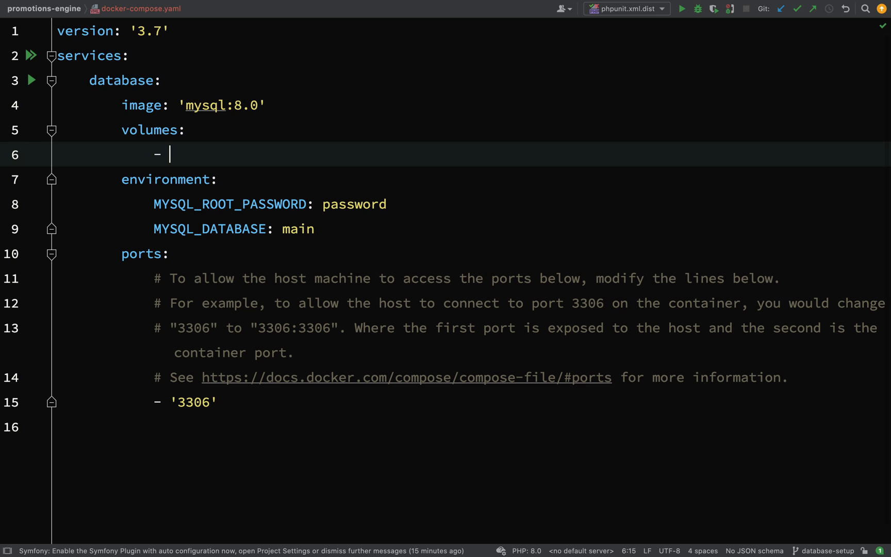
{"action": "type", "text": "./mysql"}
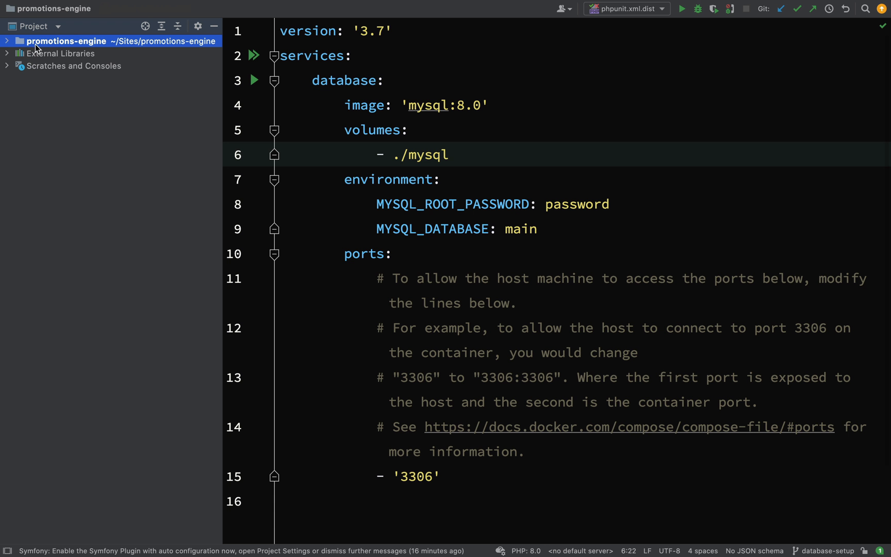
{"action": "mouse_move", "coordinate": [89, 44]}
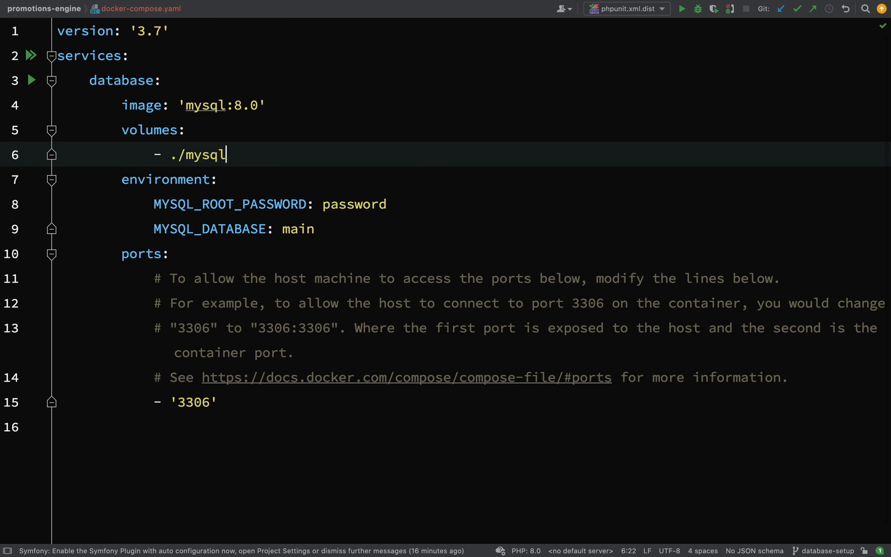
{"action": "type", "text": ":"}
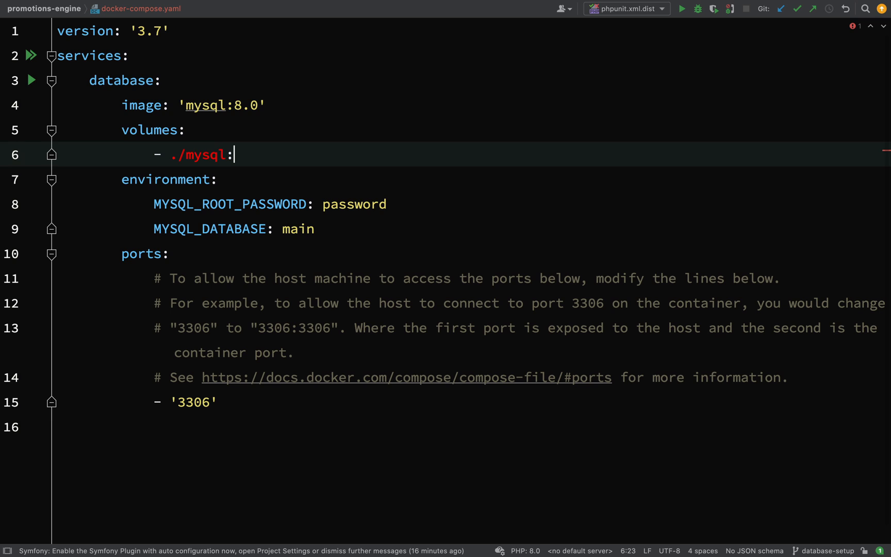
{"action": "type", "text": "/var"}
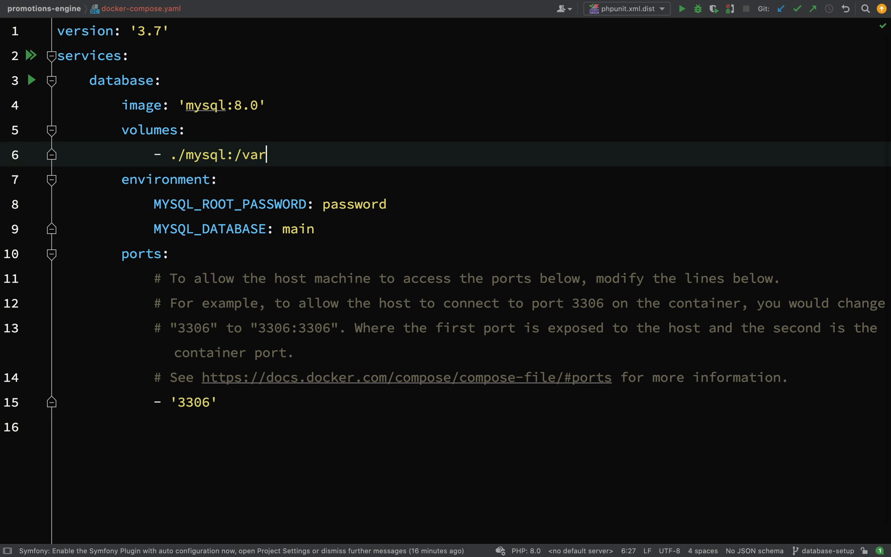
{"action": "type", "text": "/lib"}
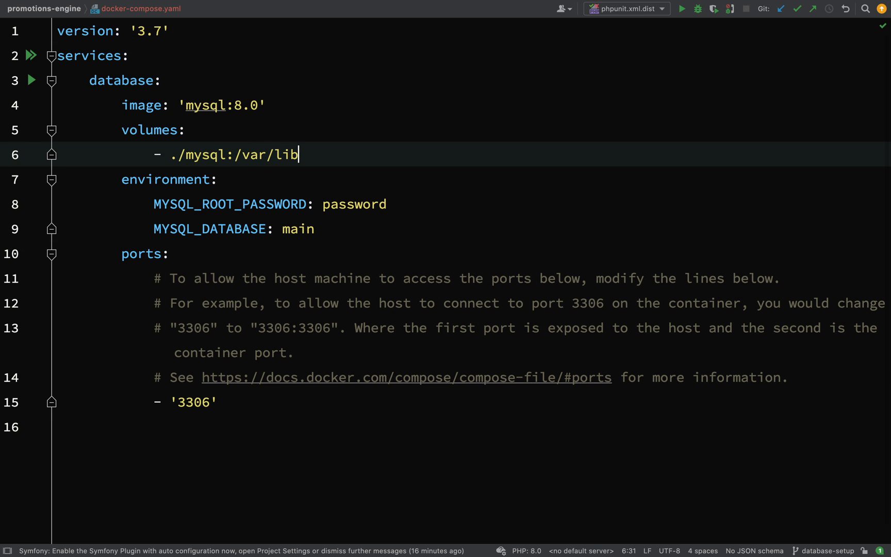
{"action": "type", "text": "/mysql"}
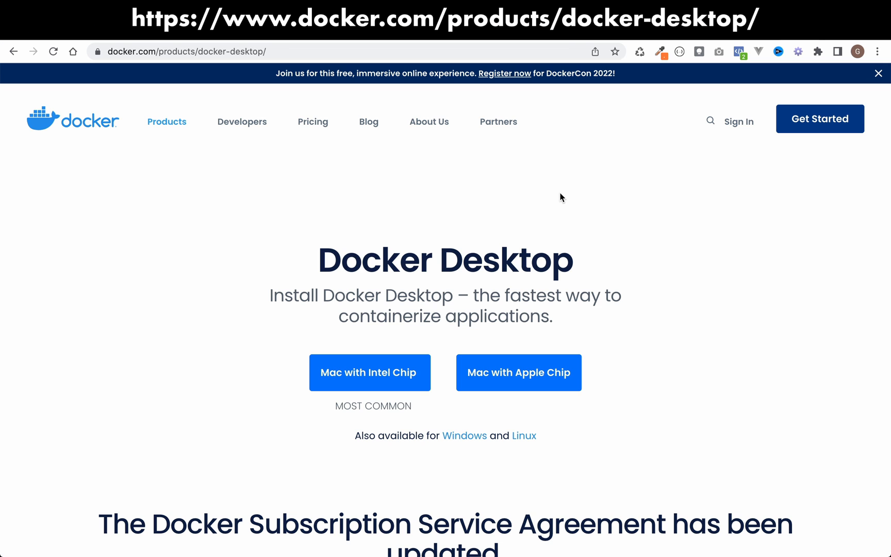
{"action": "mouse_move", "coordinate": [442, 153]}
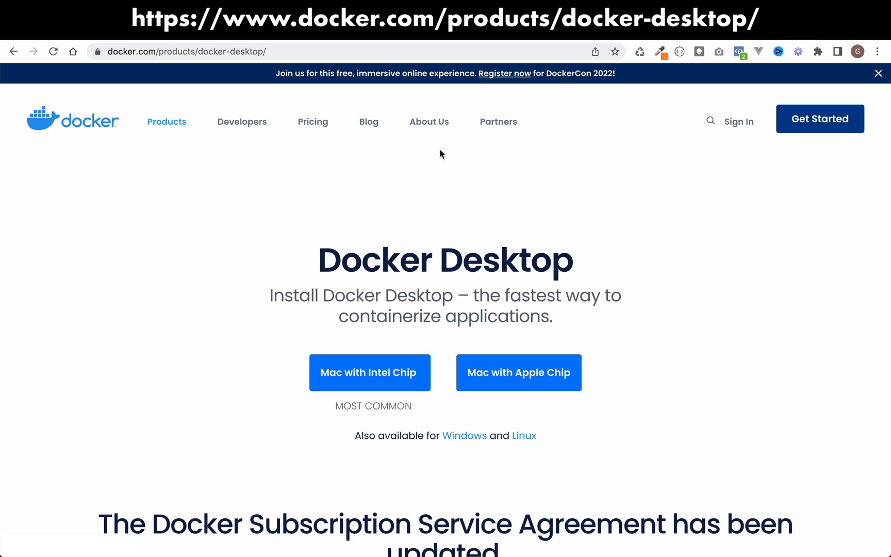
{"action": "mouse_move", "coordinate": [328, 223]}
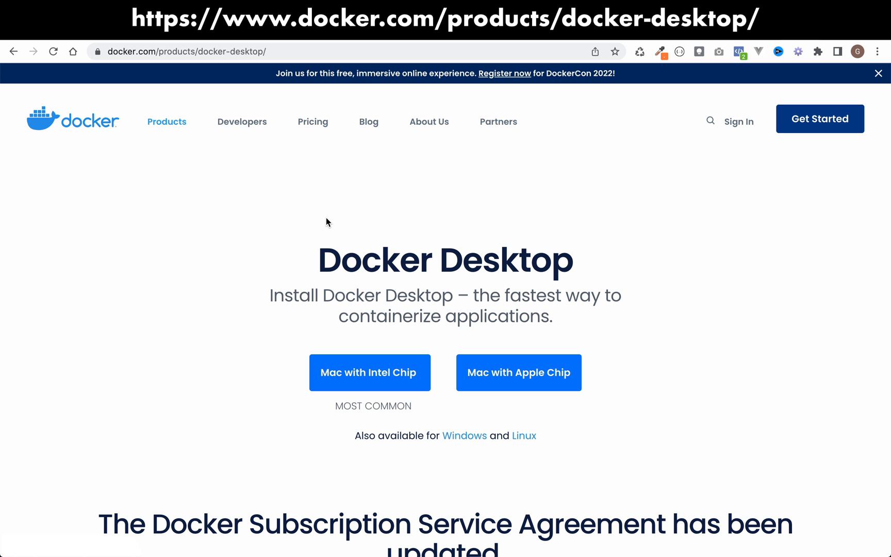
- Scroll the Docker Desktop download page to its Mac, Windows and Linux options
{"action": "scroll", "scroll_direction": "down", "scroll_amount": 3}
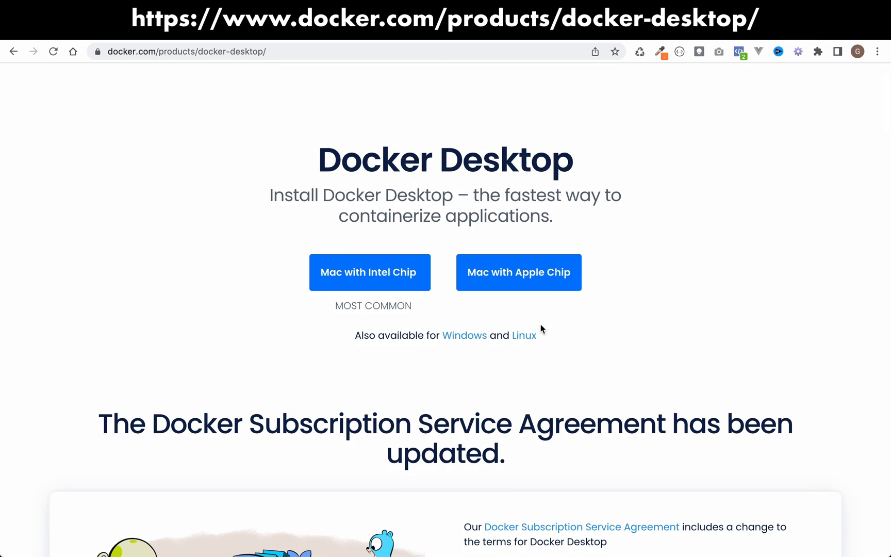
{"action": "mouse_move", "coordinate": [667, 345]}
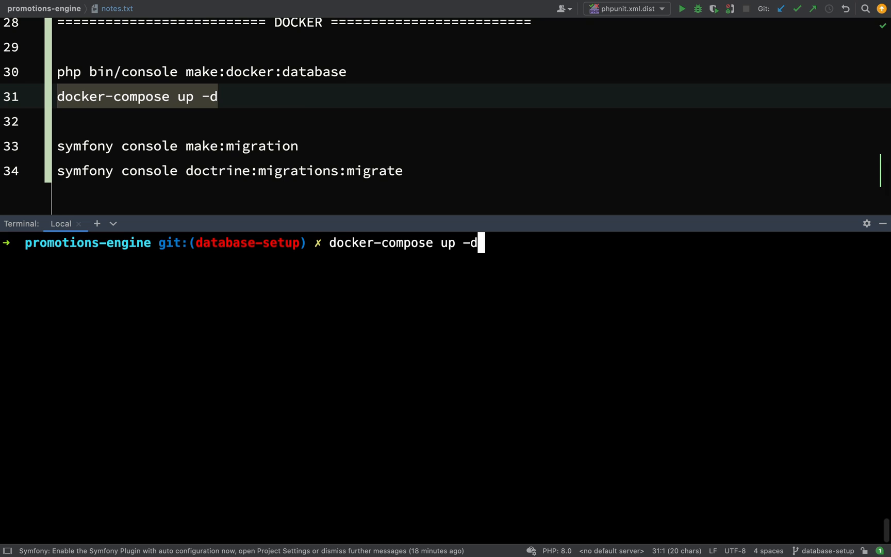
- Run docker-compose up -d to start the MySQL container, creating the mysql data folder
{"action": "key", "text": "Enter"}
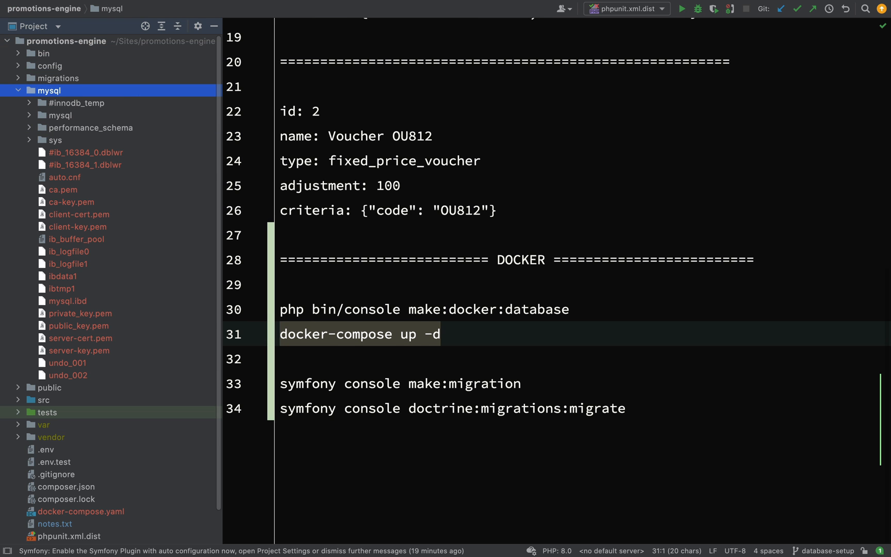
- Collapse the mysql folder and add a mysql line to .gitignore
{"action": "left_click", "coordinate": [18, 91]}
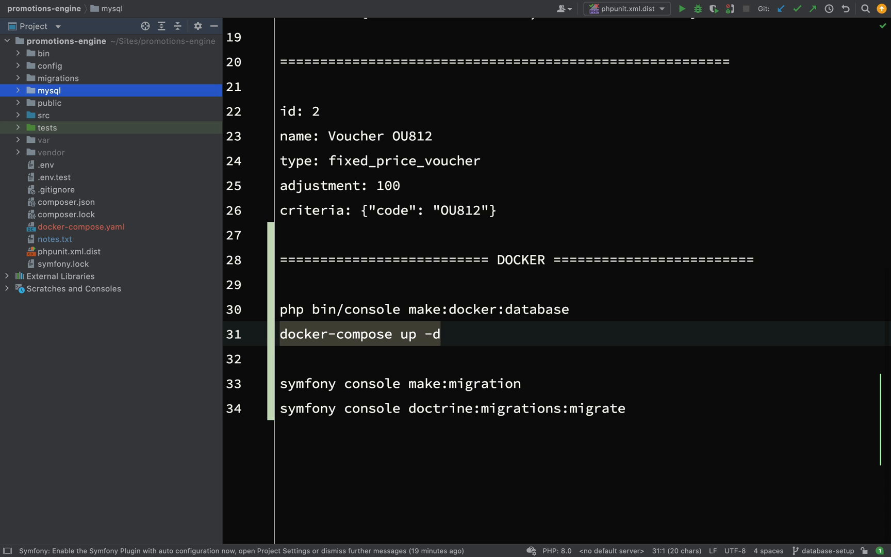
{"action": "left_click", "coordinate": [60, 202]}
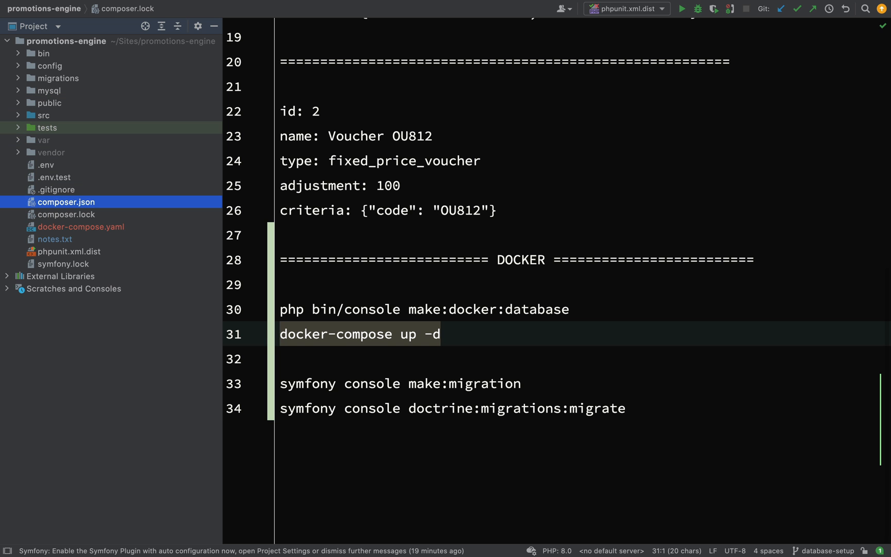
{"action": "left_click", "coordinate": [55, 190]}
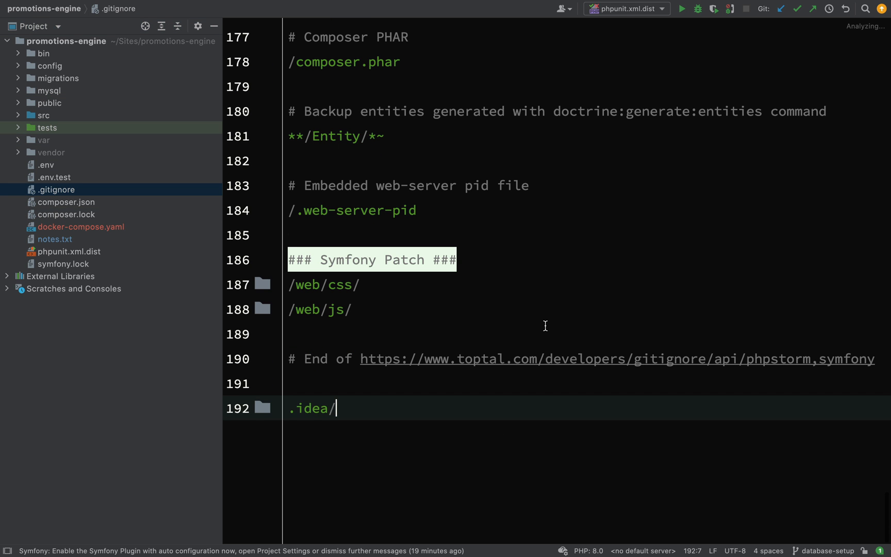
{"action": "type", "text": "mysql"}
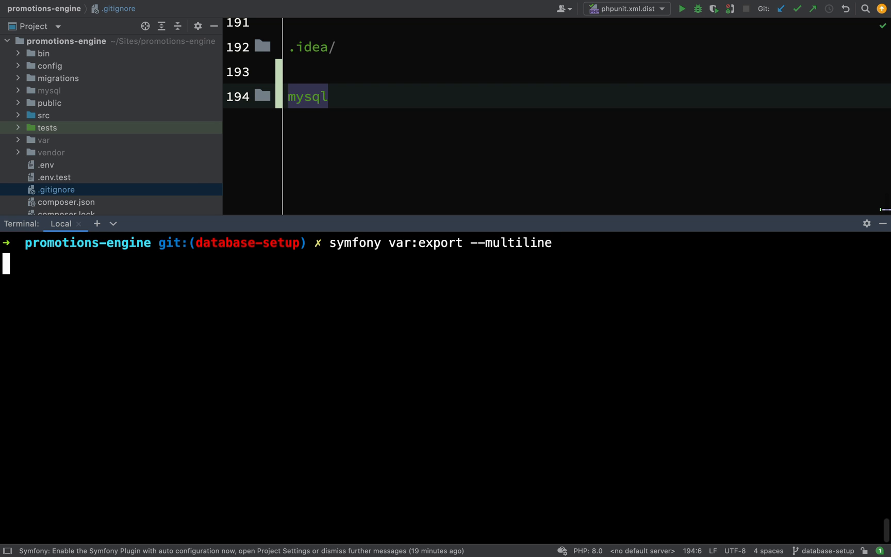
- Run symfony var:export --multiline and highlight the exported DATABASE_URL variable
{"action": "key", "text": "Enter"}
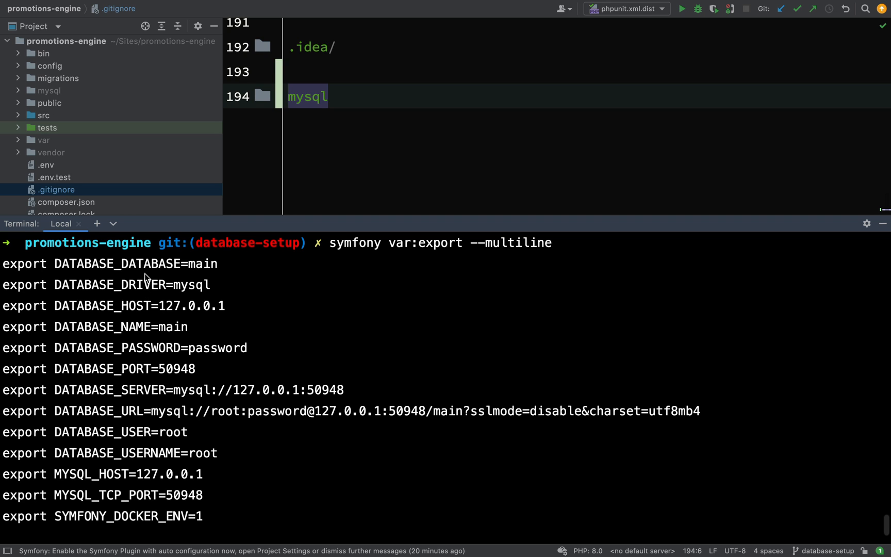
{"action": "mouse_move", "coordinate": [164, 270]}
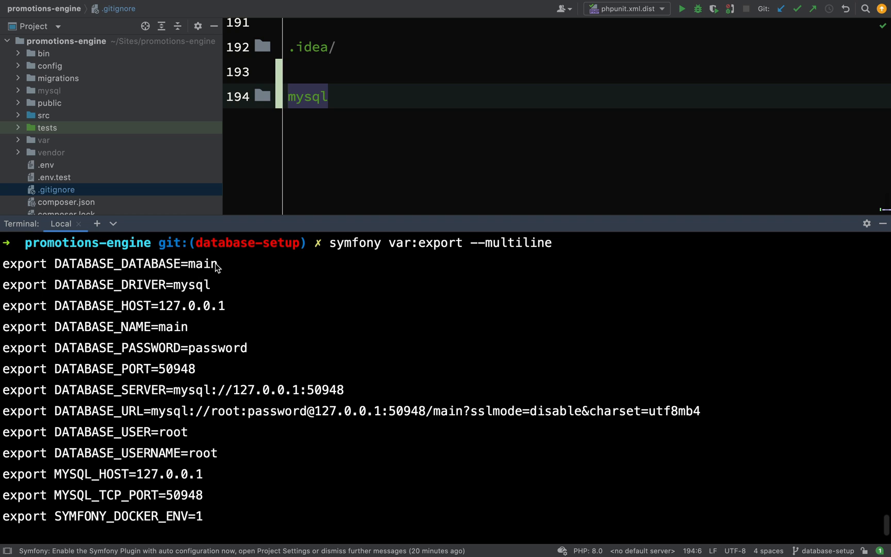
{"action": "mouse_move", "coordinate": [182, 289]}
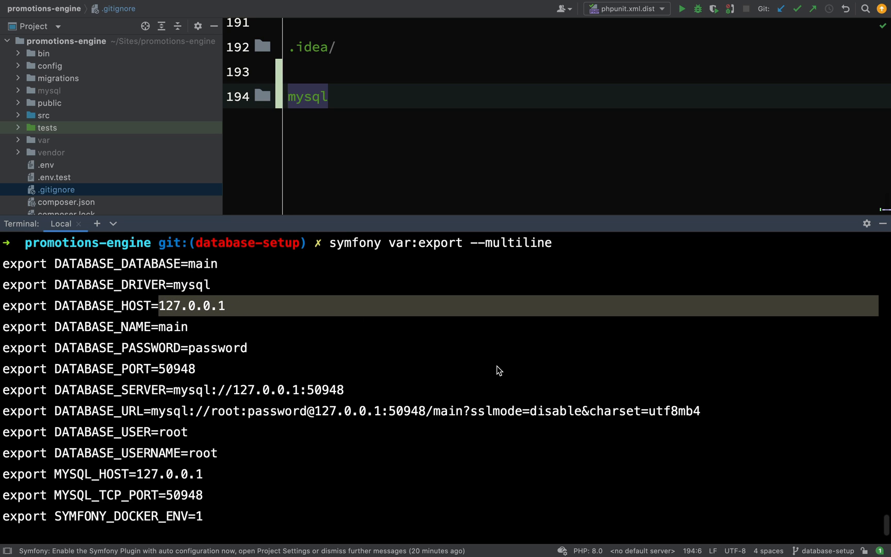
{"action": "mouse_move", "coordinate": [57, 416]}
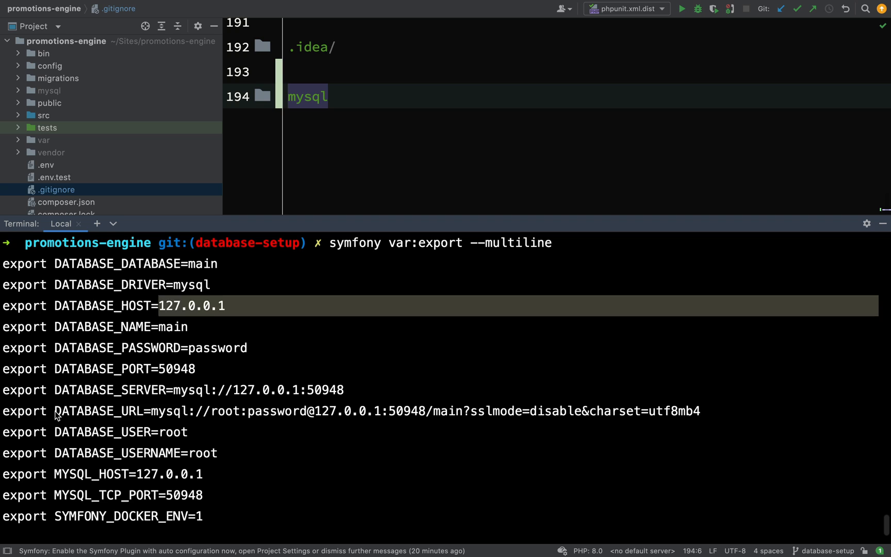
{"action": "double_click", "coordinate": [98, 411]}
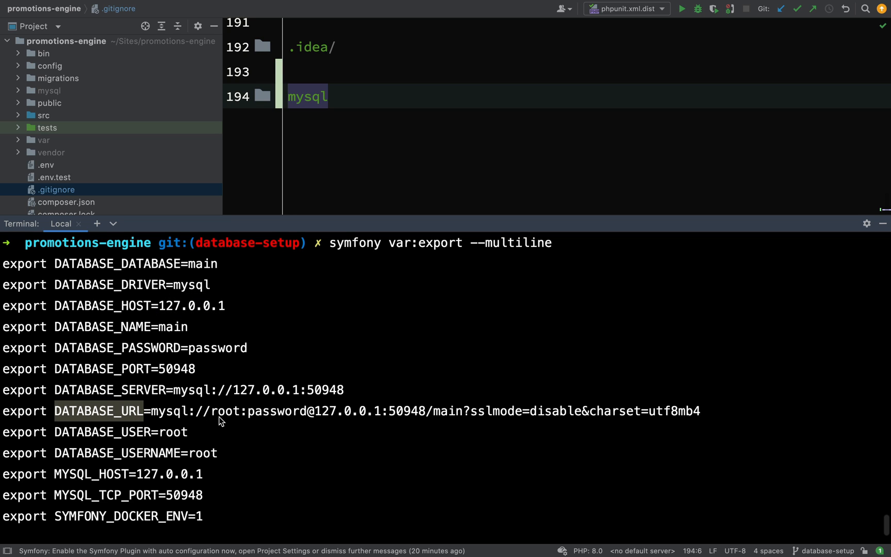
{"action": "mouse_move", "coordinate": [295, 425]}
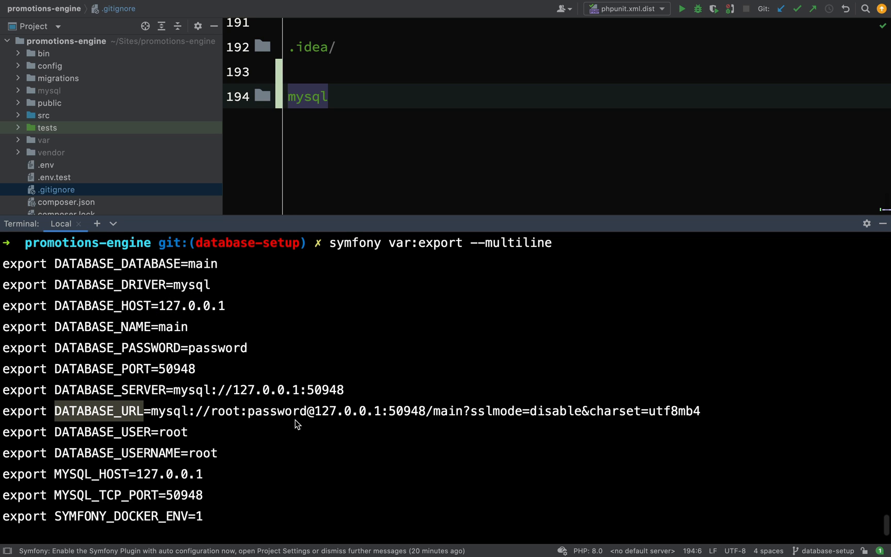
{"action": "mouse_move", "coordinate": [341, 419]}
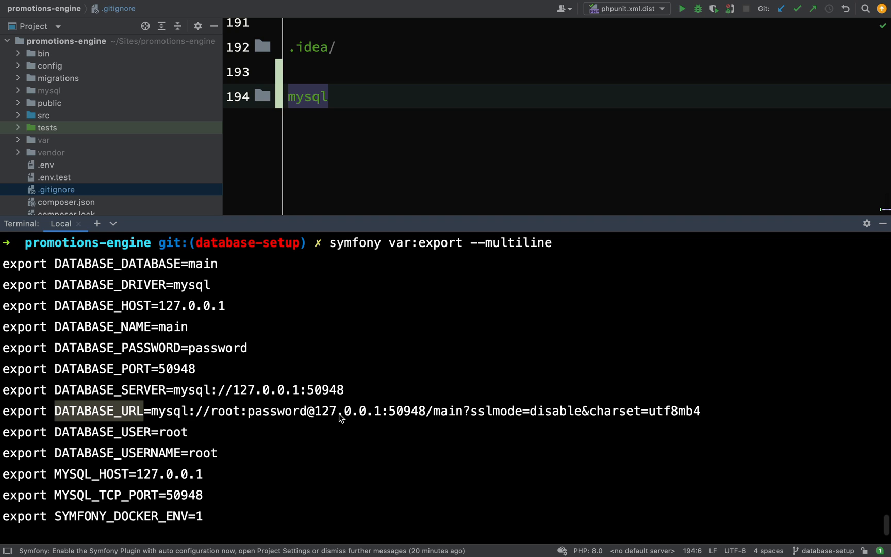
{"action": "mouse_move", "coordinate": [403, 410]}
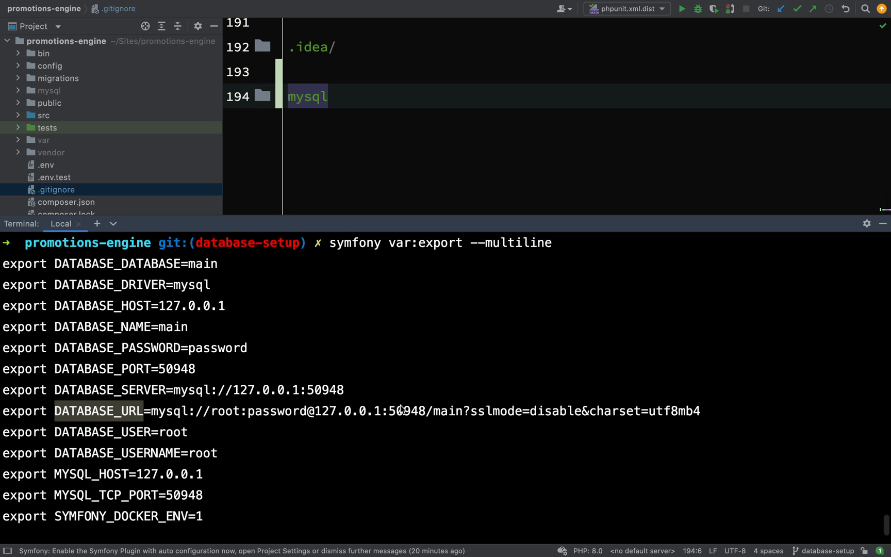
{"action": "double_click", "coordinate": [401, 411]}
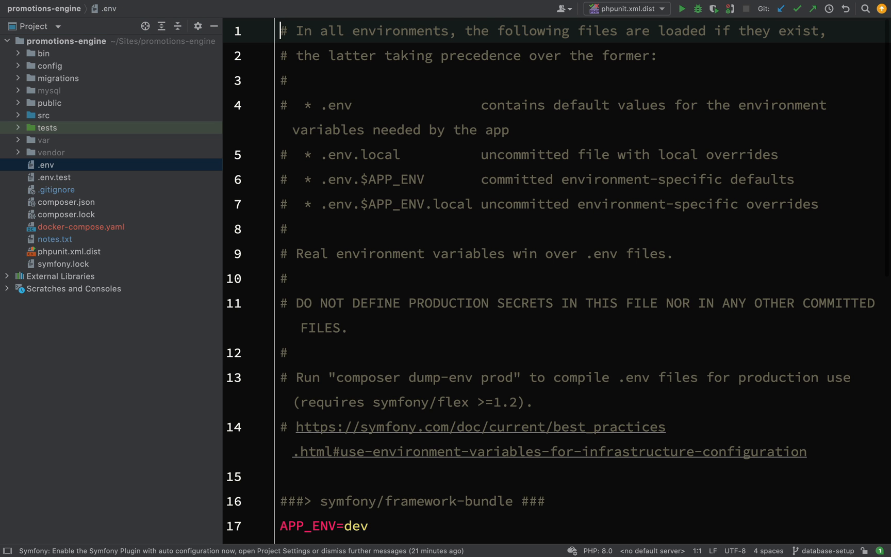
- Scroll .env to its postgresql DATABASE_URL and compare it with the exported MySQL DATABASE_URL
{"action": "scroll", "scroll_direction": "down", "scroll_amount": 3}
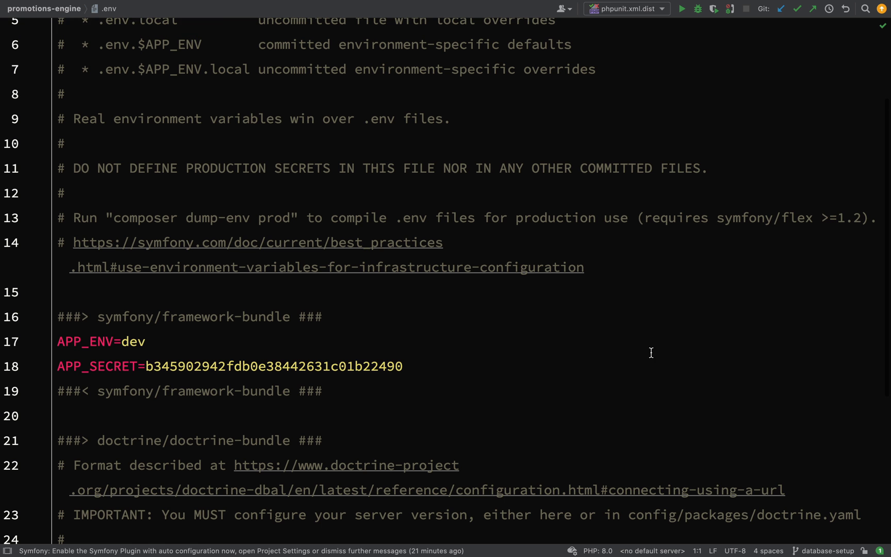
{"action": "scroll", "scroll_direction": "down", "scroll_amount": 3}
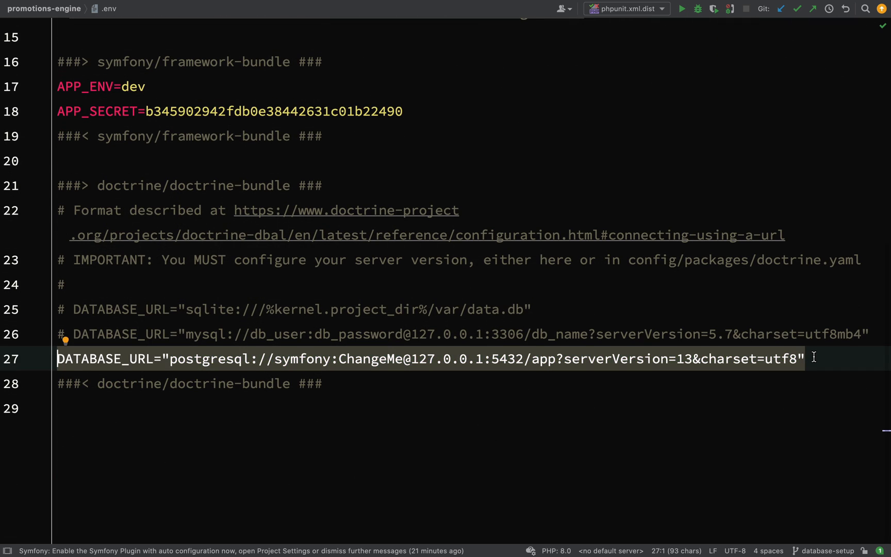
{"action": "mouse_move", "coordinate": [456, 367]}
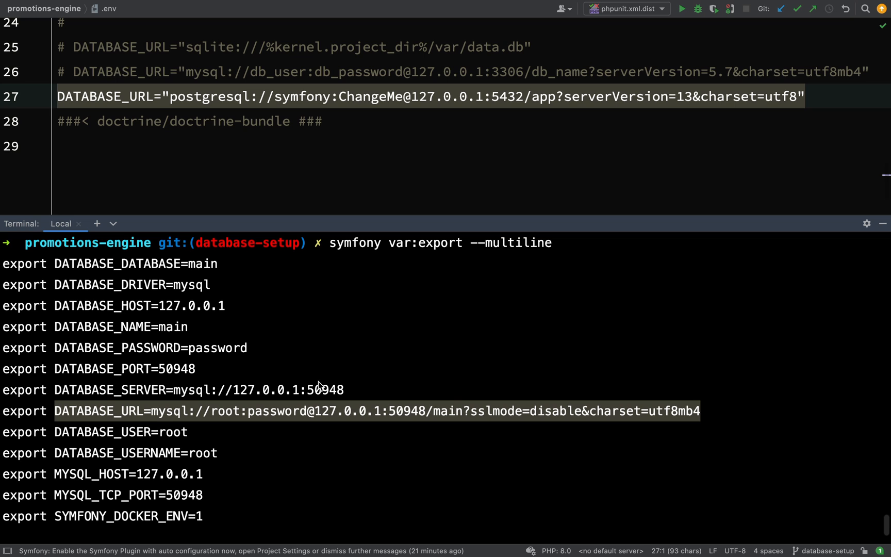
{"action": "mouse_move", "coordinate": [667, 431]}
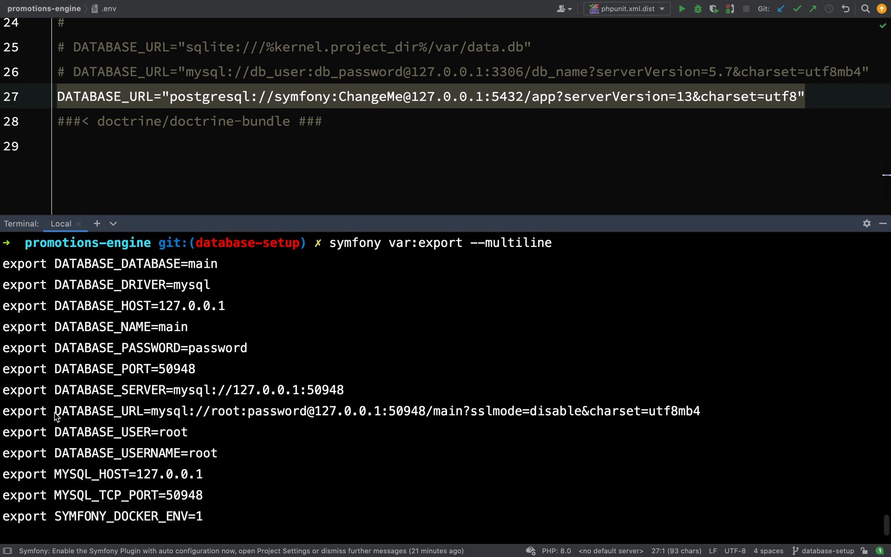
{"action": "double_click", "coordinate": [98, 411]}
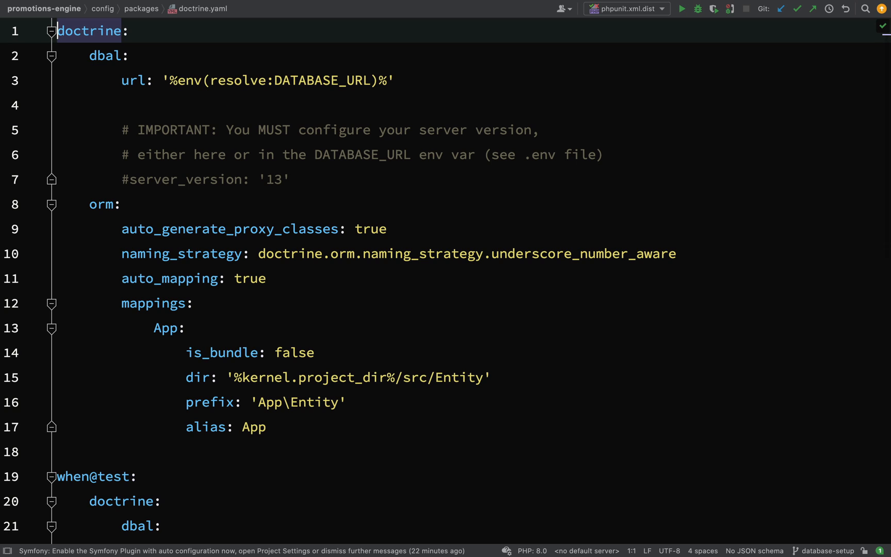
{"action": "mouse_move", "coordinate": [125, 72]}
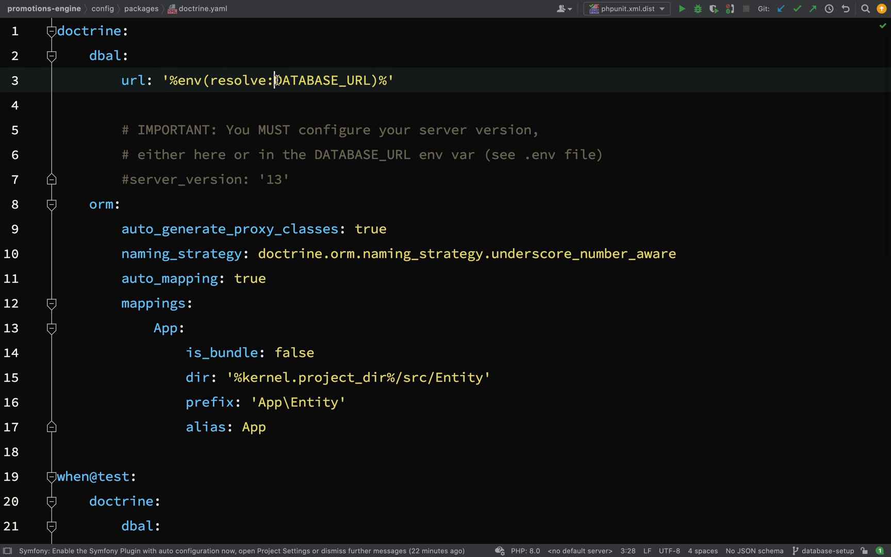
- Highlight the DATABASE_URL environment variable in doctrine.yaml's dbal url setting
{"action": "double_click", "coordinate": [322, 80]}
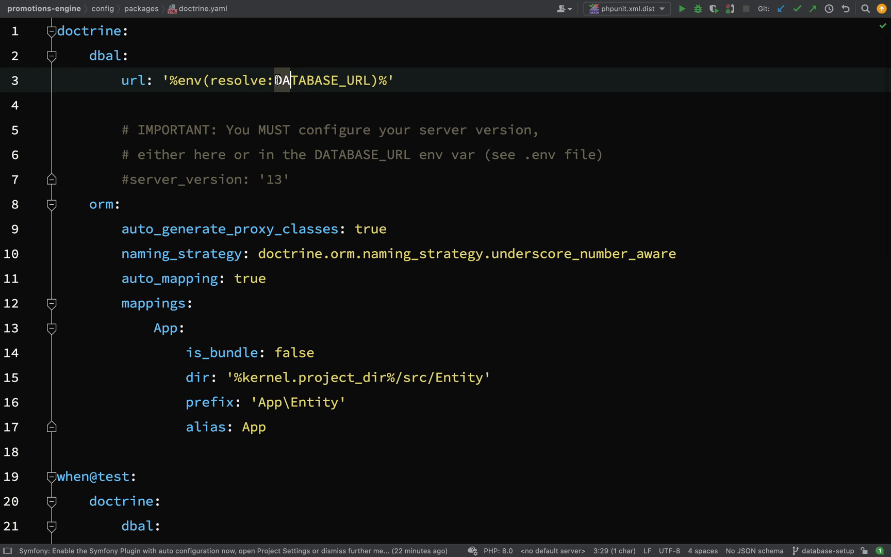
{"action": "double_click", "coordinate": [305, 80]}
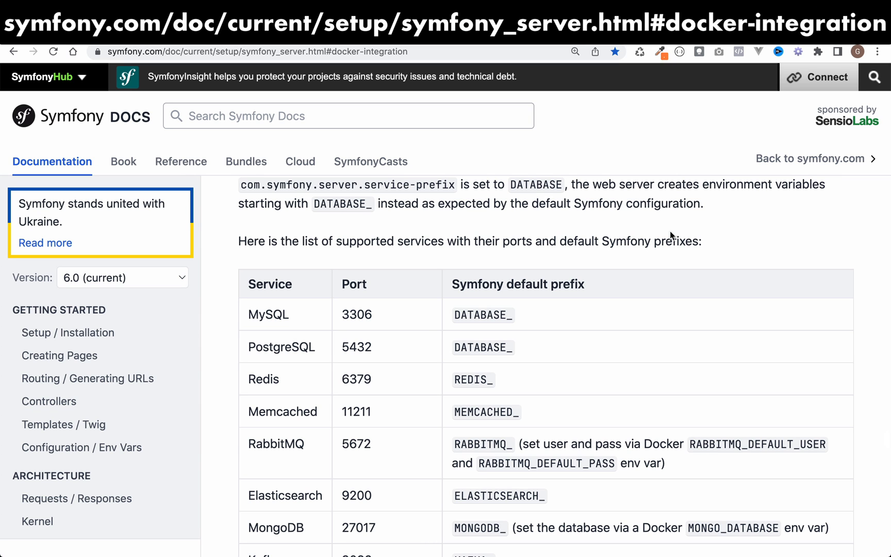
{"action": "mouse_move", "coordinate": [718, 240]}
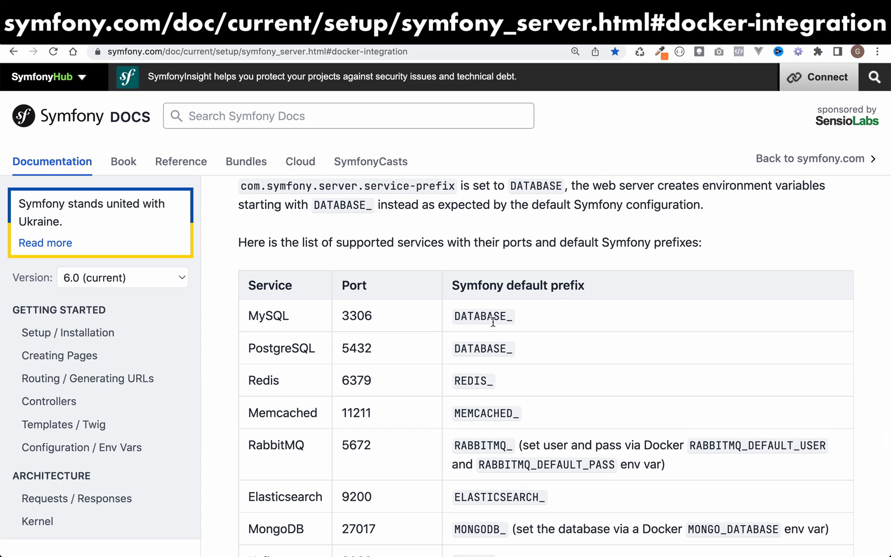
- Highlight MySQL's DATABASE_ prefix in the docs, then the database service name in docker-compose.yaml
{"action": "double_click", "coordinate": [481, 317]}
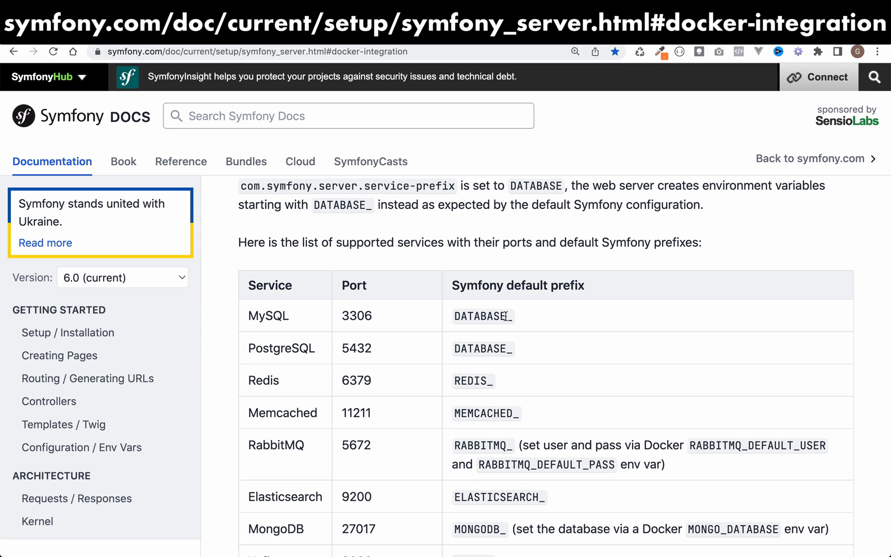
{"action": "double_click", "coordinate": [483, 315]}
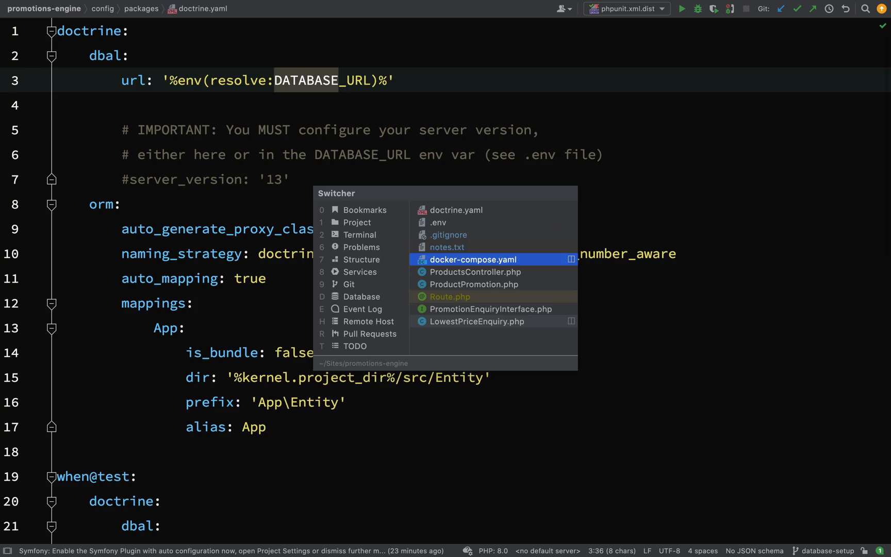
{"action": "left_click", "coordinate": [473, 260]}
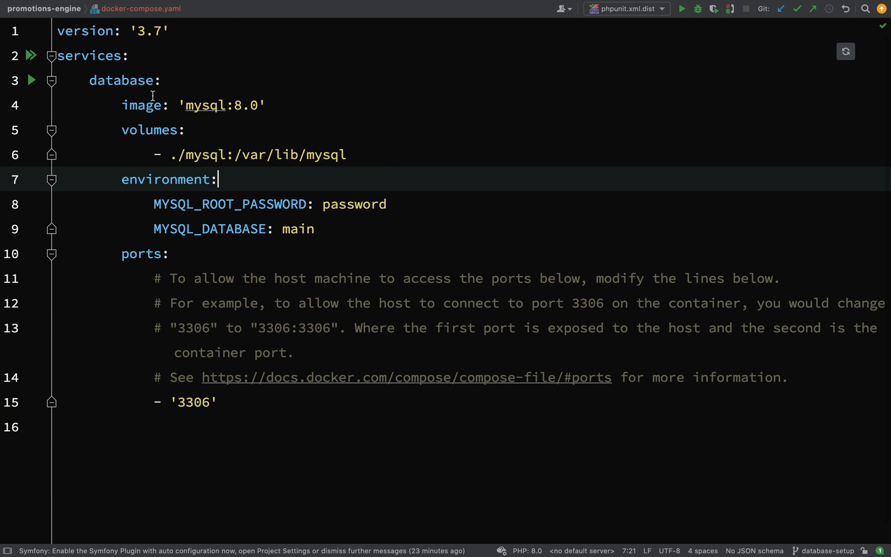
{"action": "double_click", "coordinate": [120, 80]}
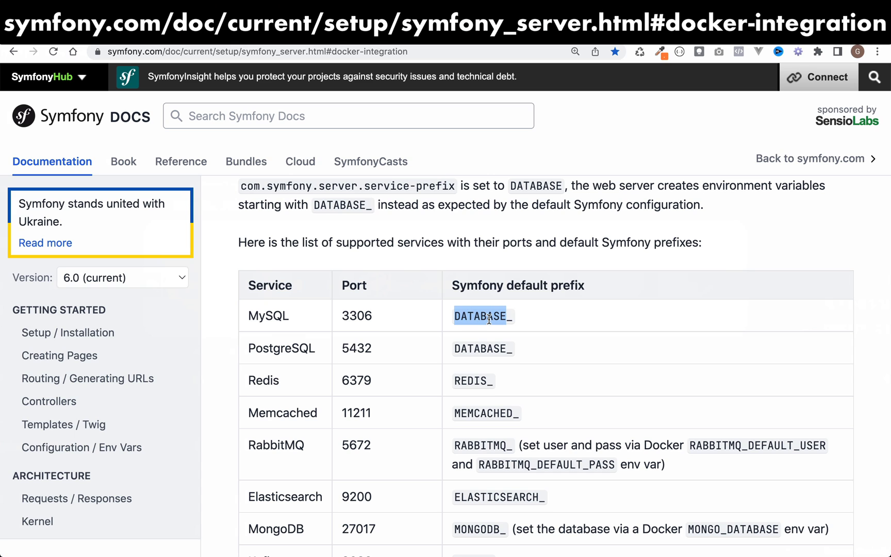
- Scroll the supported services table down to Mercure and back up to MySQL's DATABASE_ prefix
{"action": "scroll", "scroll_direction": "down", "scroll_amount": 3}
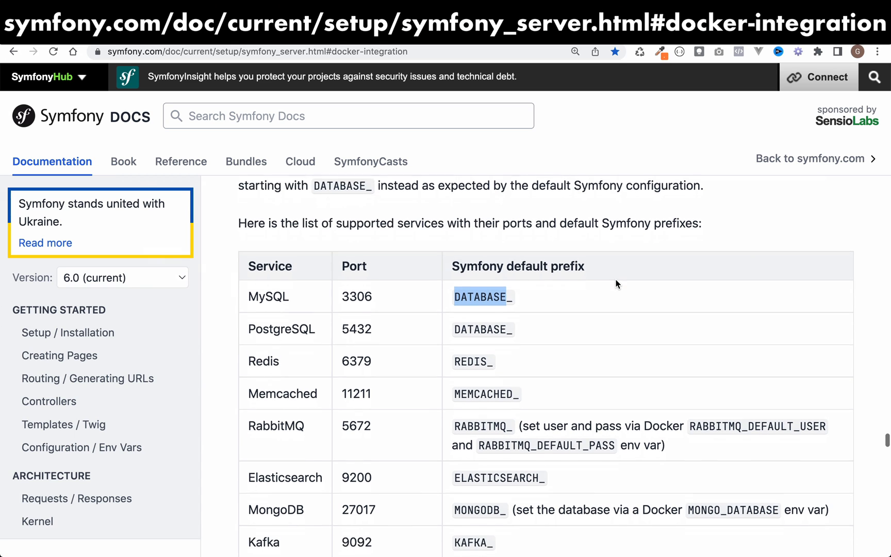
{"action": "scroll", "scroll_direction": "down", "scroll_amount": 3}
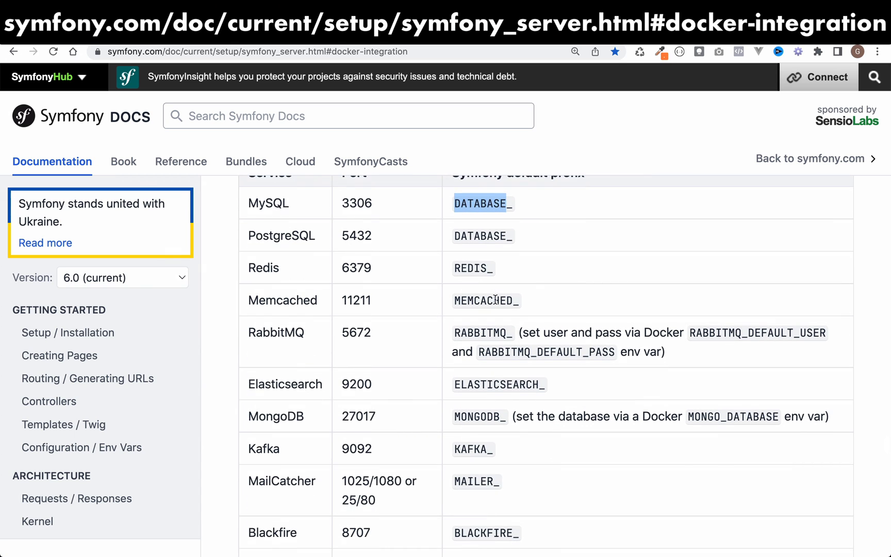
{"action": "scroll", "scroll_direction": "down", "scroll_amount": 3}
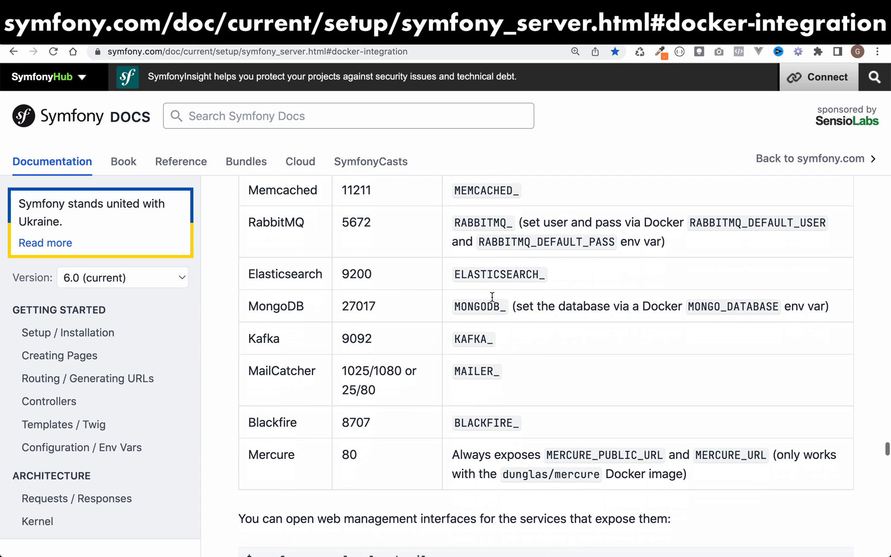
{"action": "mouse_move", "coordinate": [565, 369]}
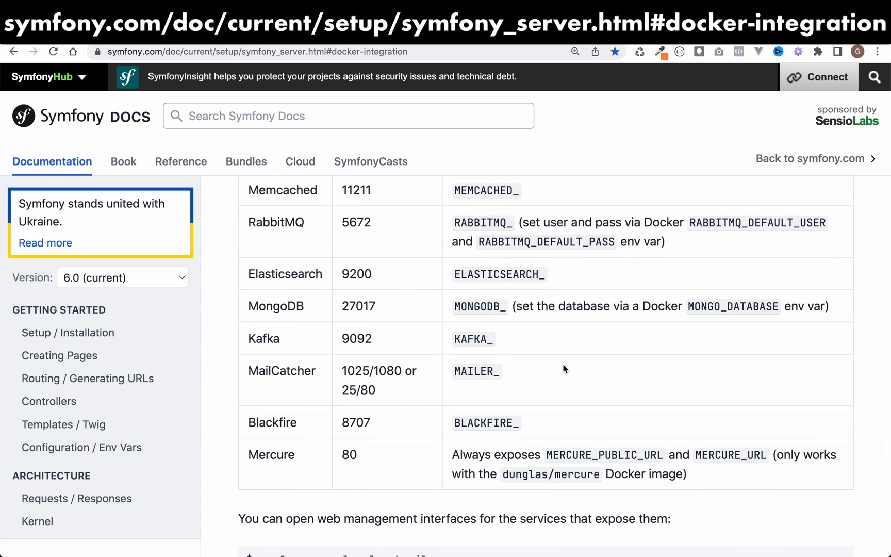
{"action": "scroll", "scroll_direction": "up", "scroll_amount": 3}
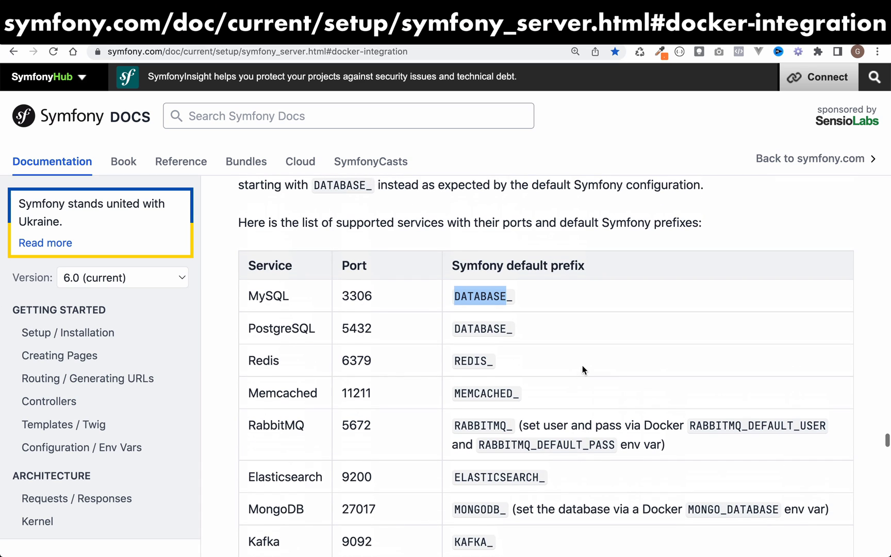
{"action": "mouse_move", "coordinate": [597, 354]}
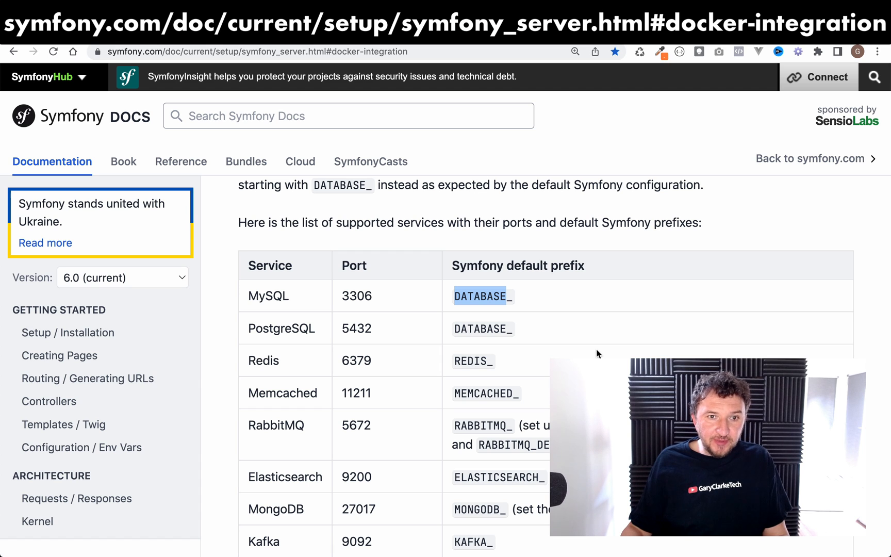
{"action": "mouse_move", "coordinate": [565, 215]}
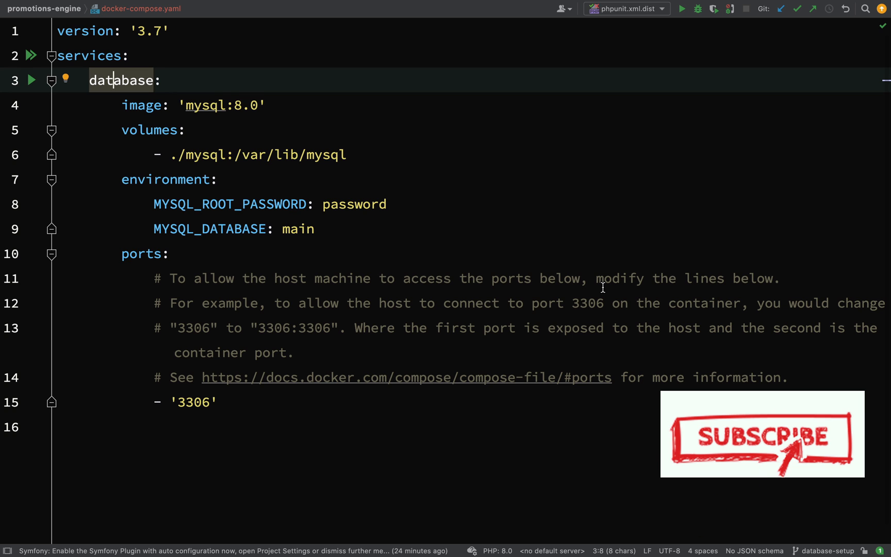
- Switch to notes.txt with the docker-compose and migration commands via the recent files Switcher
{"action": "key", "text": "Ctrl+Tab"}
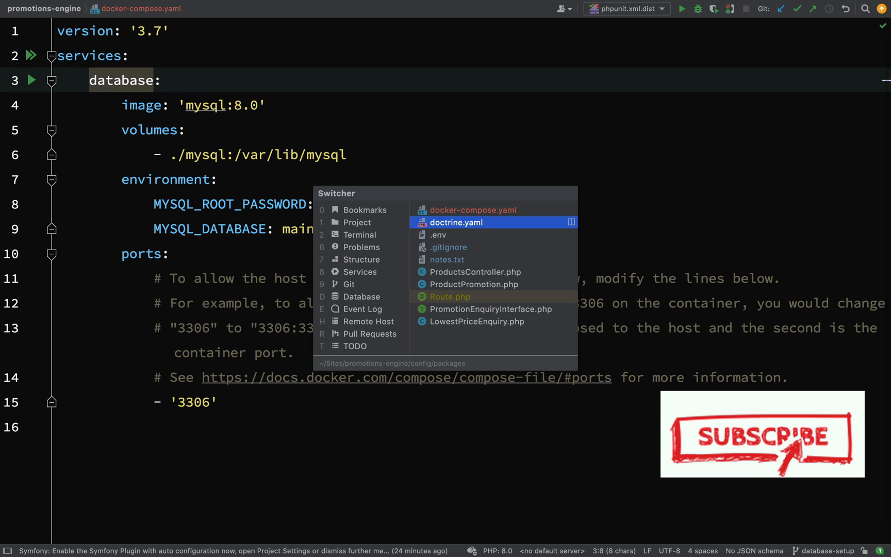
{"action": "left_click", "coordinate": [447, 260]}
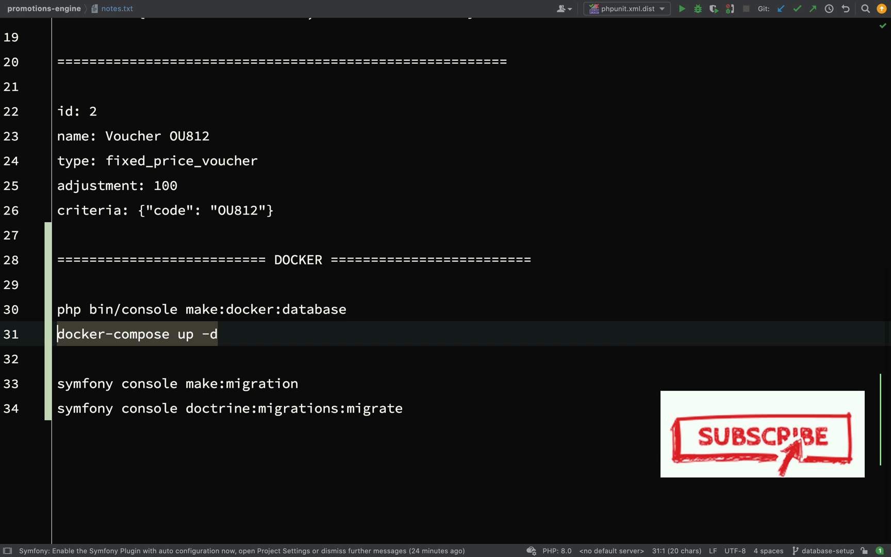
{"action": "mouse_move", "coordinate": [394, 319]}
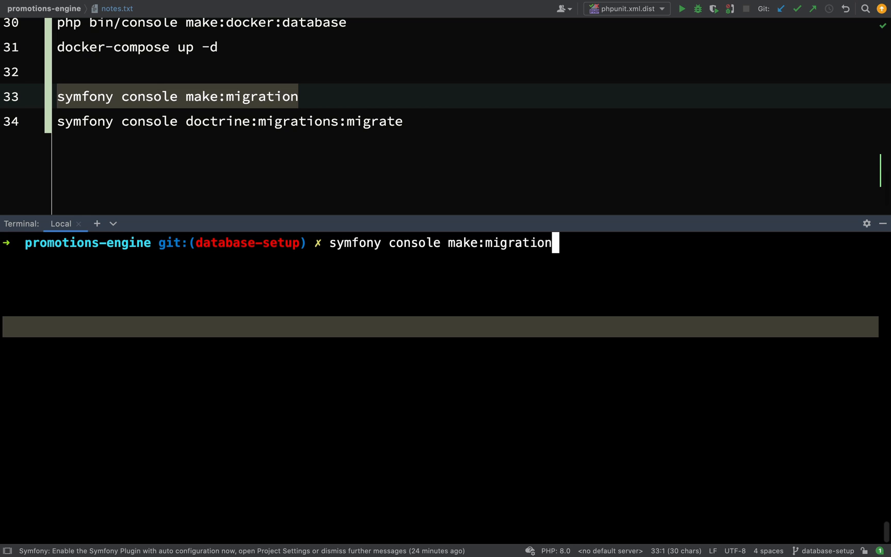
{"action": "mouse_move", "coordinate": [334, 248]}
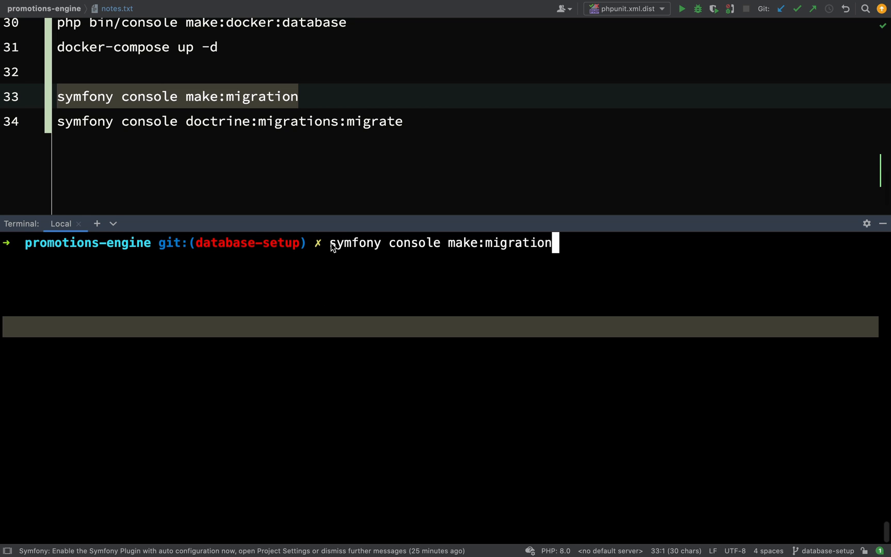
{"action": "mouse_move", "coordinate": [354, 267]}
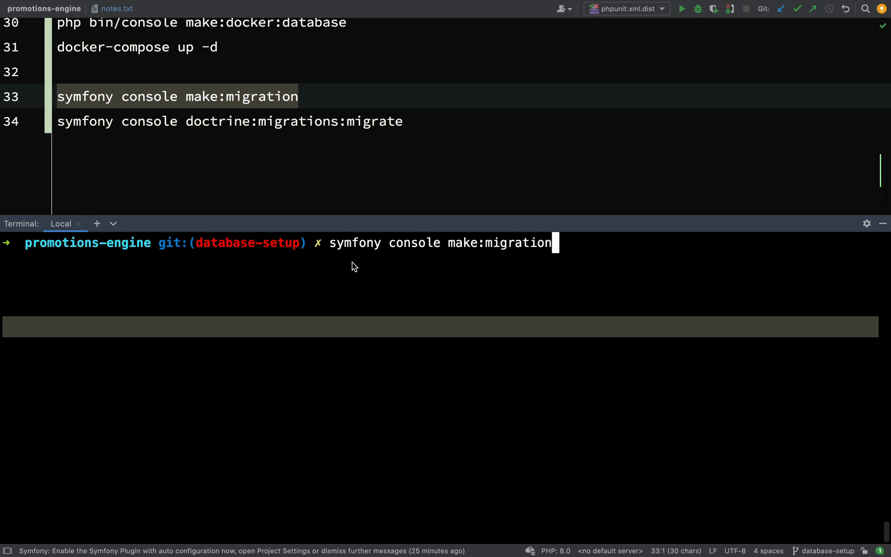
- Run symfony console make:migration to generate Version20220420135640.php in migrations
{"action": "key", "text": "Enter"}
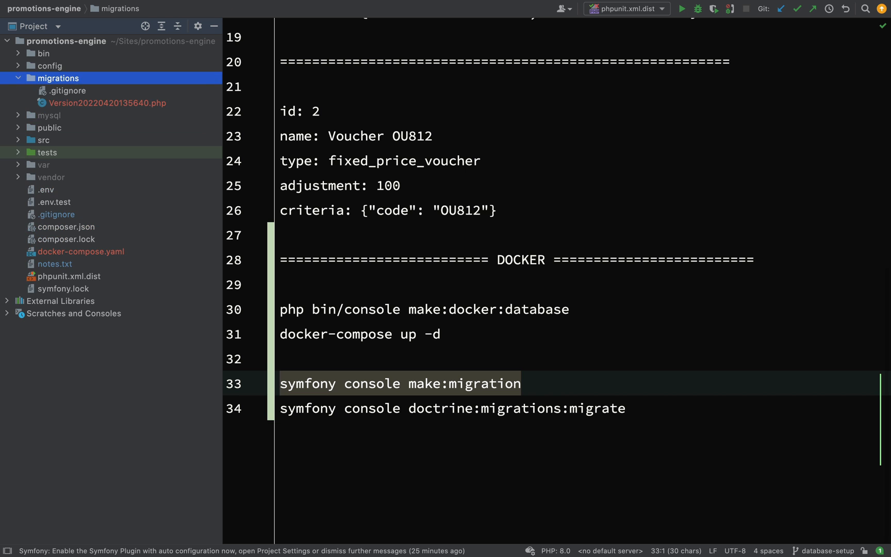
- Open Version20220420135640.php showing up() SQL for product and product_promotion tables
{"action": "double_click", "coordinate": [107, 103]}
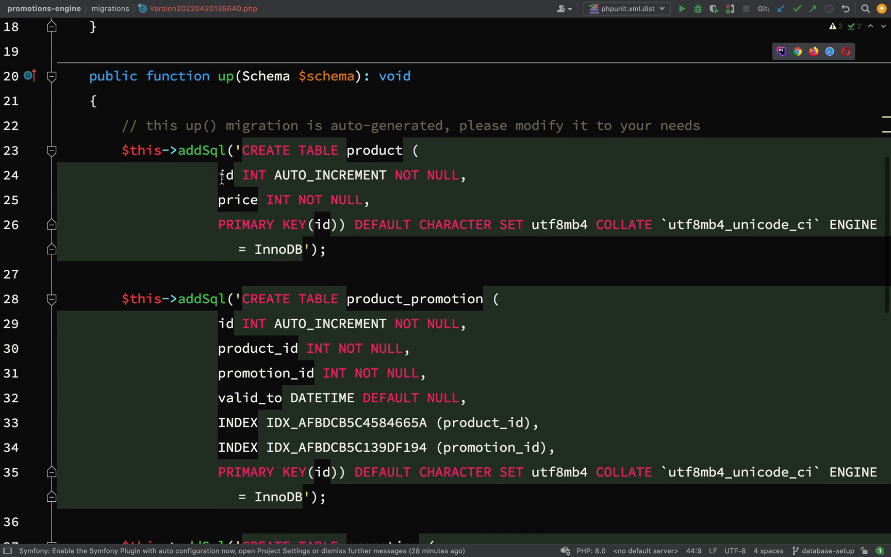
{"action": "mouse_move", "coordinate": [237, 200]}
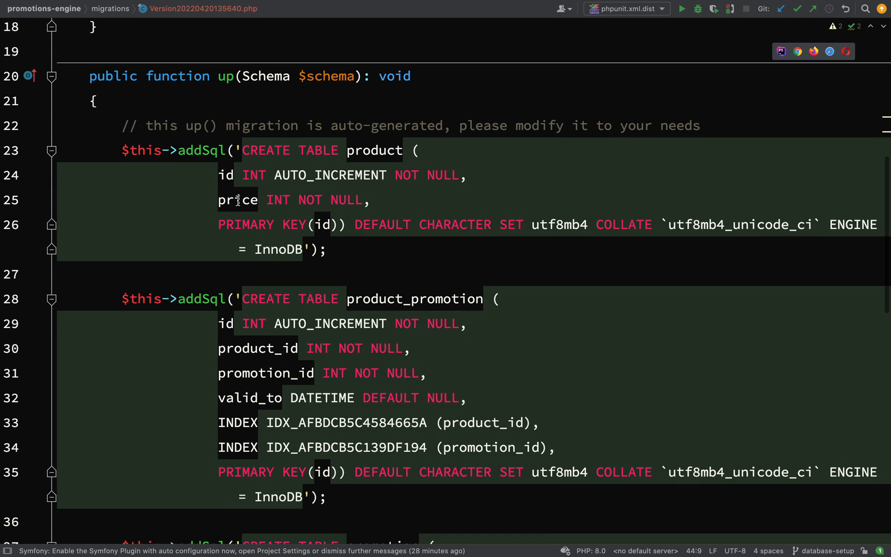
- Scroll the up() addSql statements and highlight the product_promotion table name
{"action": "scroll", "scroll_direction": "down", "scroll_amount": 3}
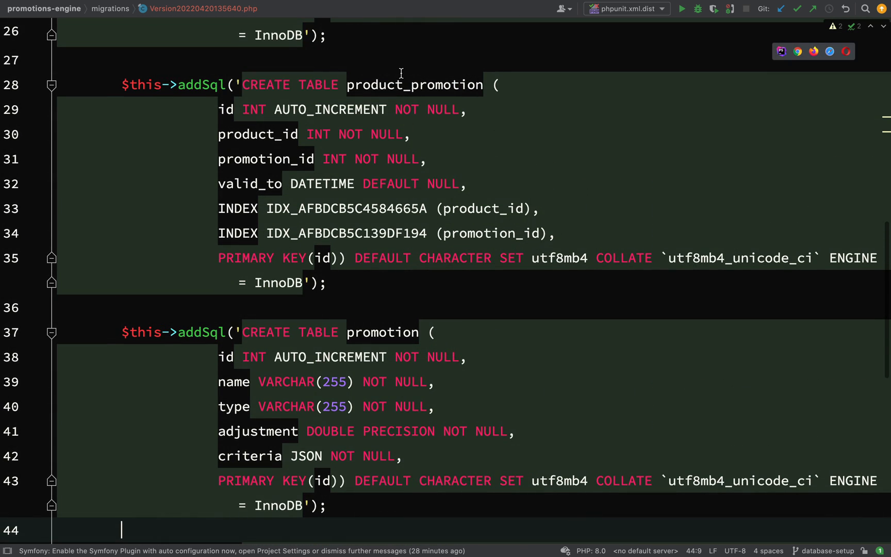
{"action": "mouse_move", "coordinate": [30, 183]}
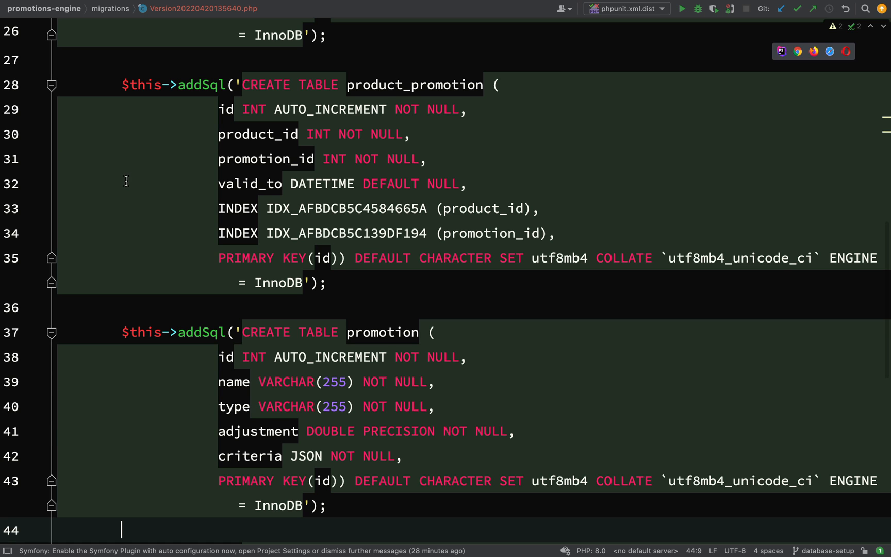
{"action": "mouse_move", "coordinate": [423, 102]}
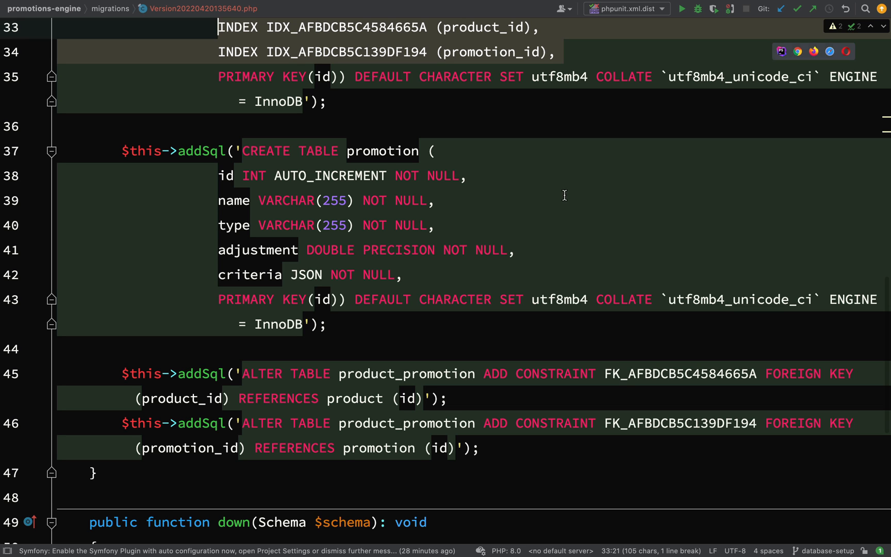
{"action": "mouse_move", "coordinate": [266, 249]}
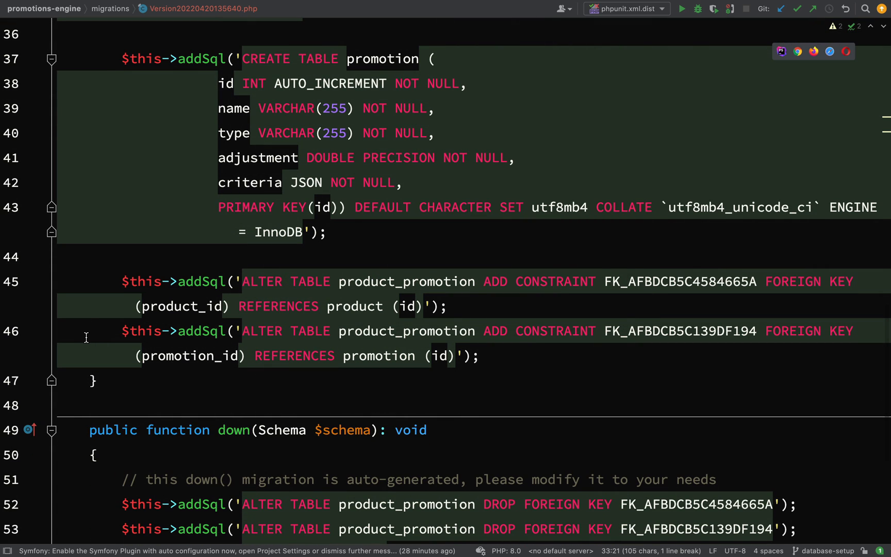
{"action": "mouse_move", "coordinate": [245, 336]}
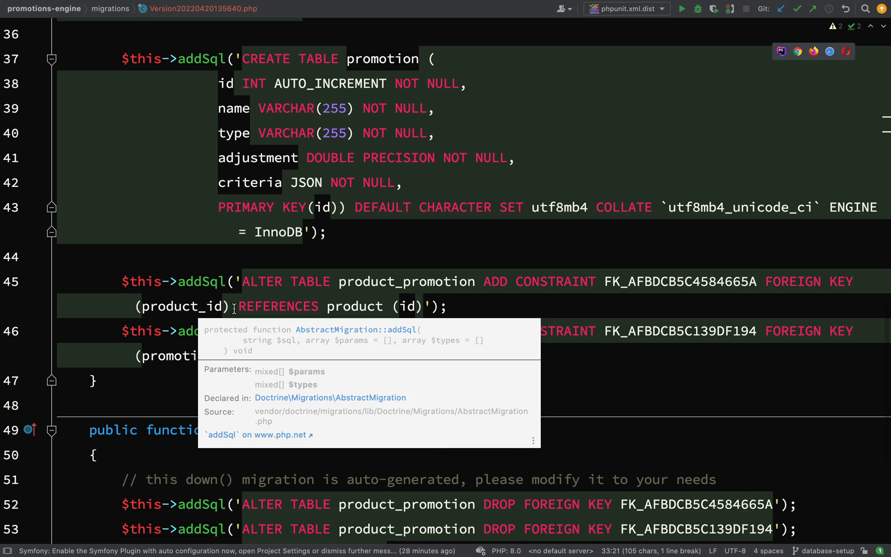
{"action": "mouse_move", "coordinate": [412, 307]}
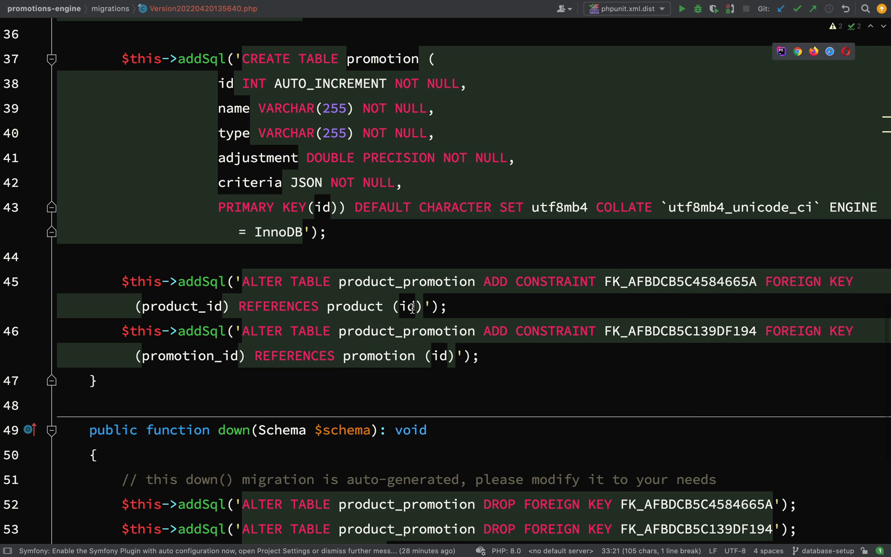
{"action": "mouse_move", "coordinate": [349, 415]}
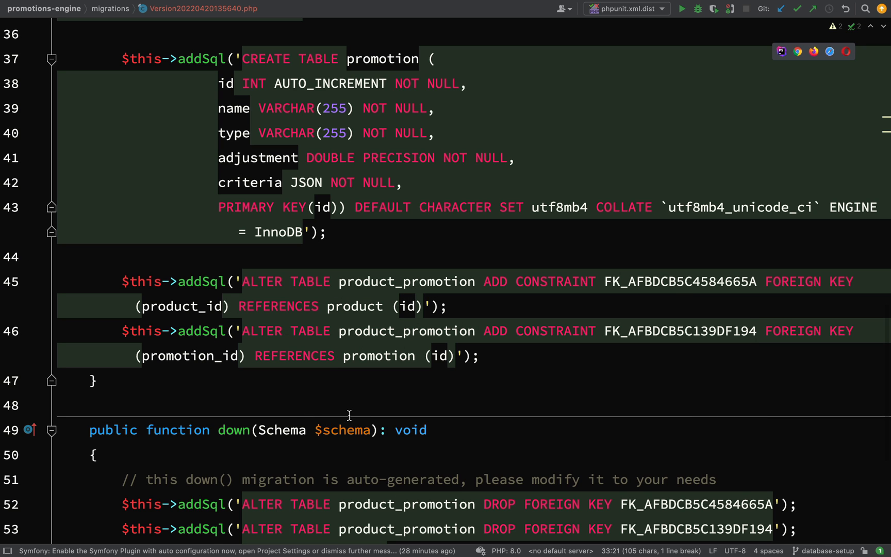
{"action": "mouse_move", "coordinate": [192, 356]}
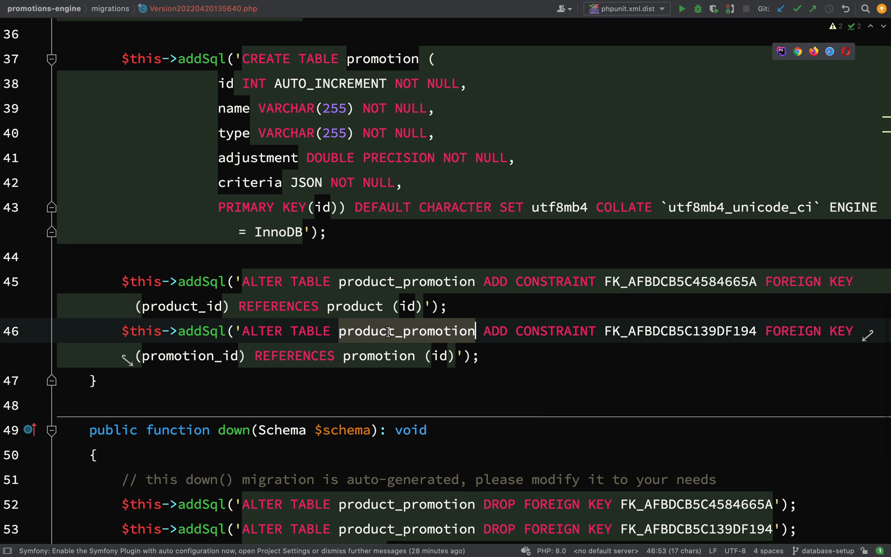
{"action": "double_click", "coordinate": [438, 356]}
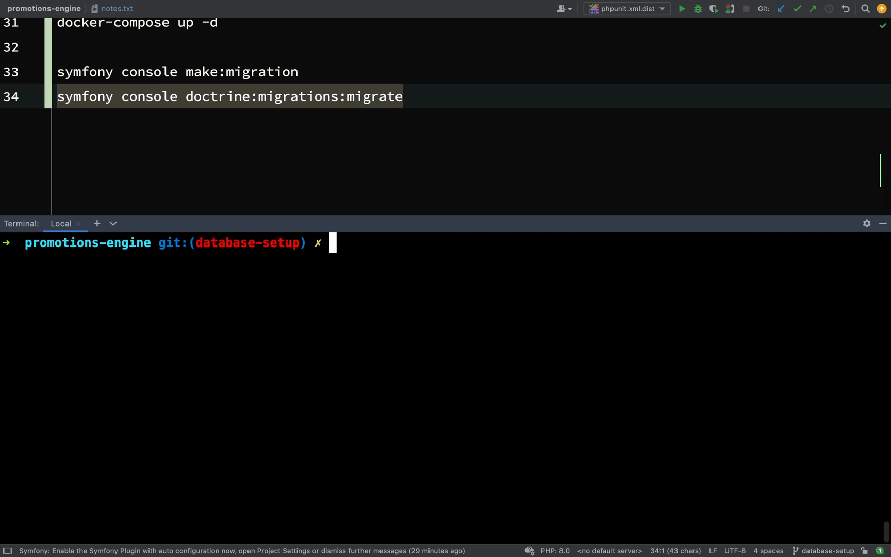
- Run symfony console doctrine:migrations:migrate and confirm with yes to execute the migration
{"action": "type", "text": "symfony console doctrine:migrations:migrate"}
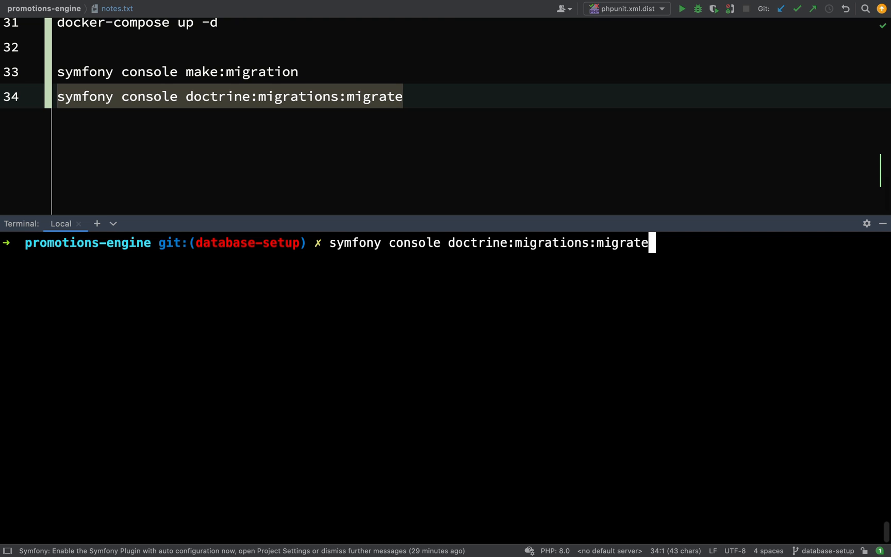
{"action": "double_click", "coordinate": [354, 243]}
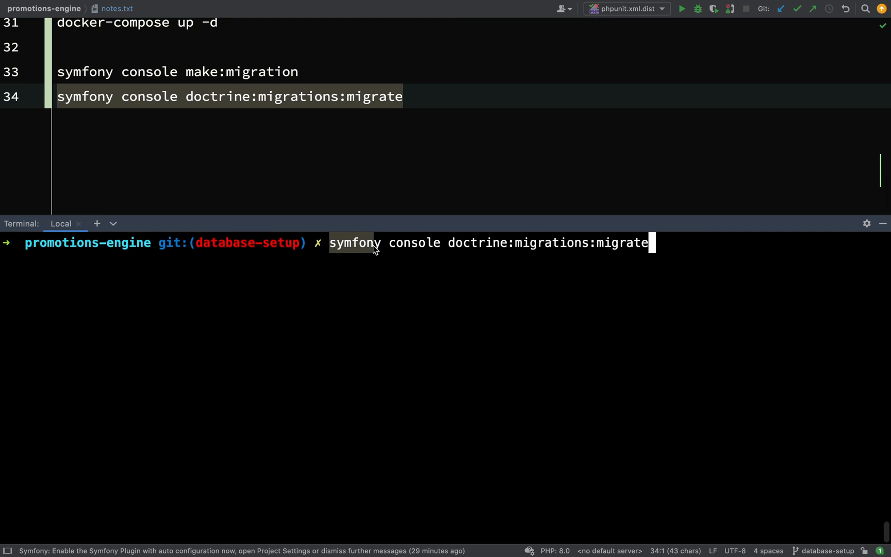
{"action": "mouse_move", "coordinate": [516, 257]}
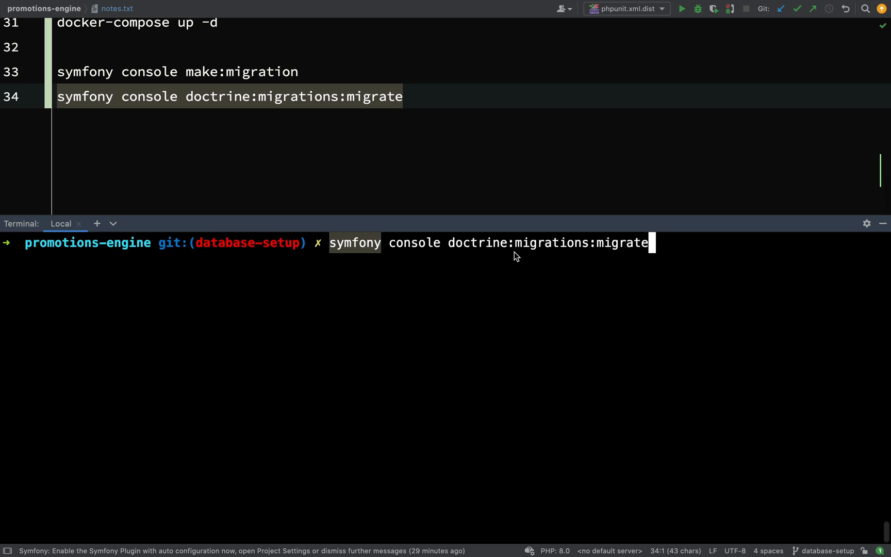
{"action": "mouse_move", "coordinate": [698, 249]}
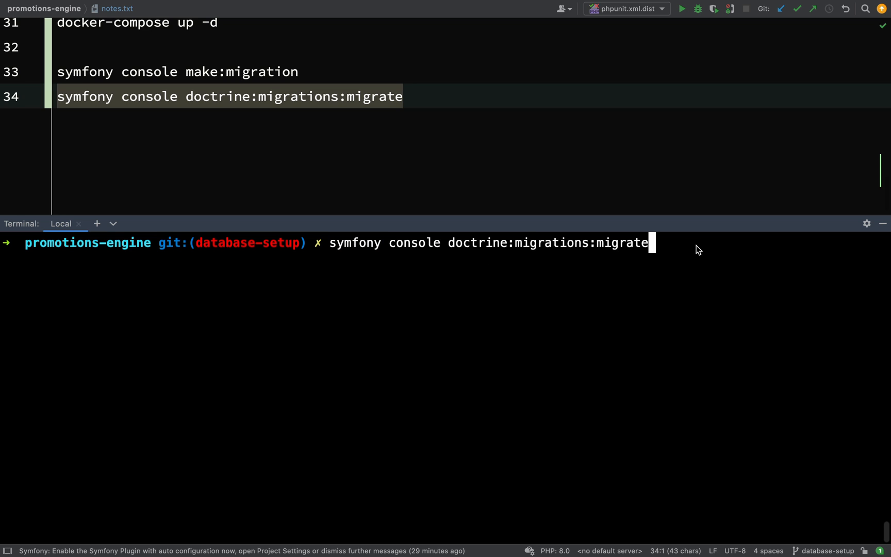
{"action": "key", "text": "Enter"}
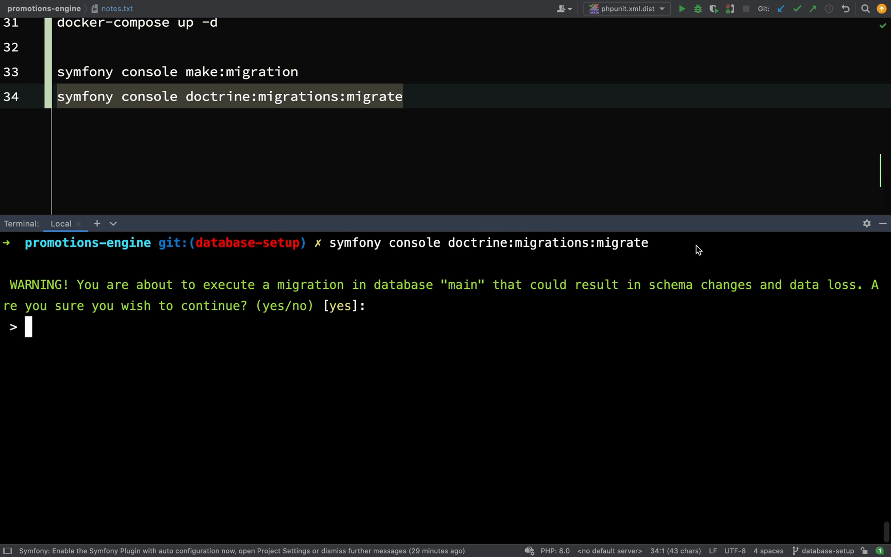
{"action": "type", "text": "yes"}
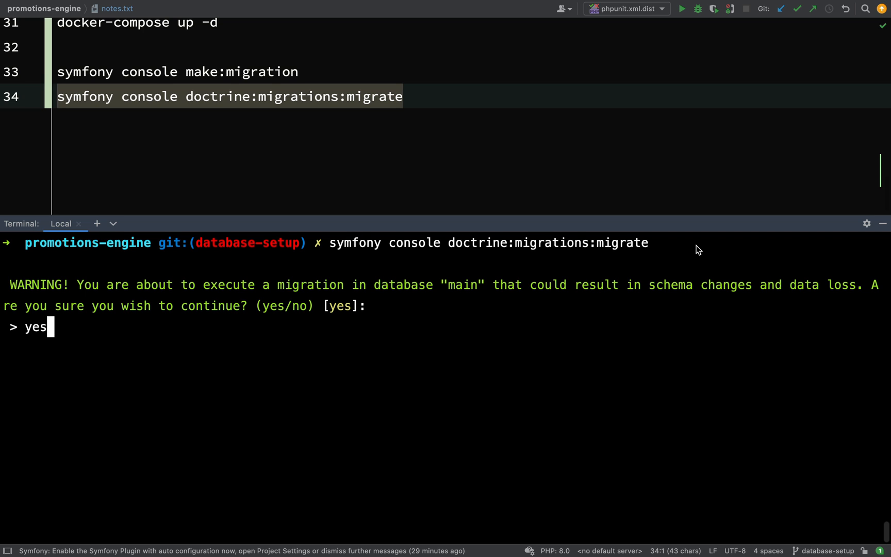
{"action": "key", "text": "Enter"}
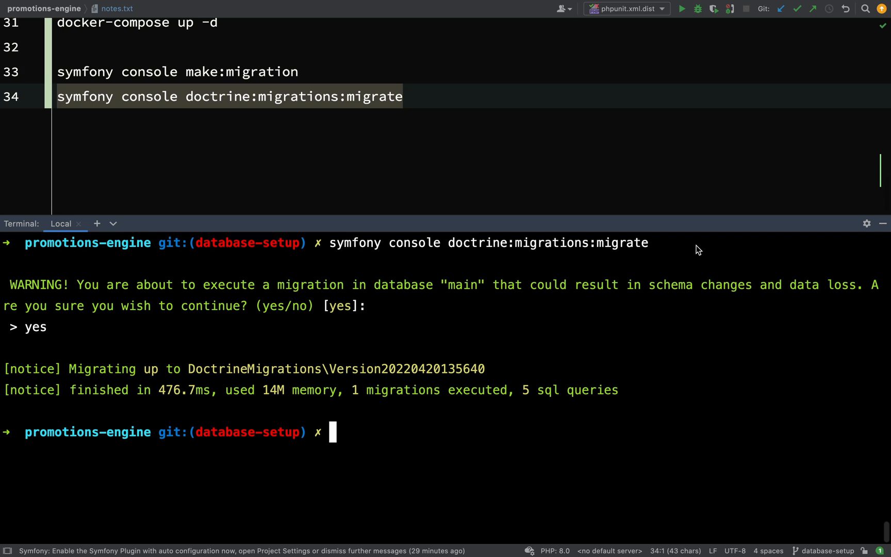
{"action": "mouse_move", "coordinate": [414, 379]}
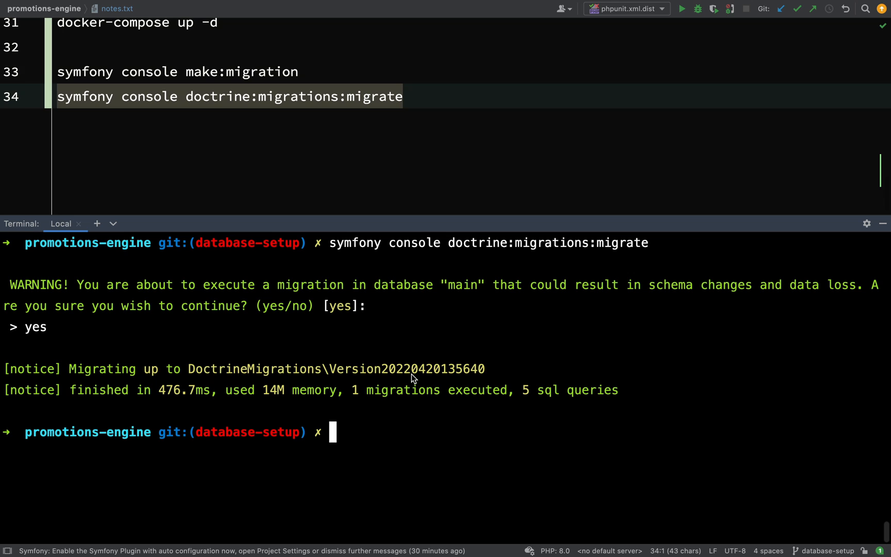
- Enter symfony var:export --multiline to list the exported database variables
{"action": "type", "text": "symfony var:export --multiline"}
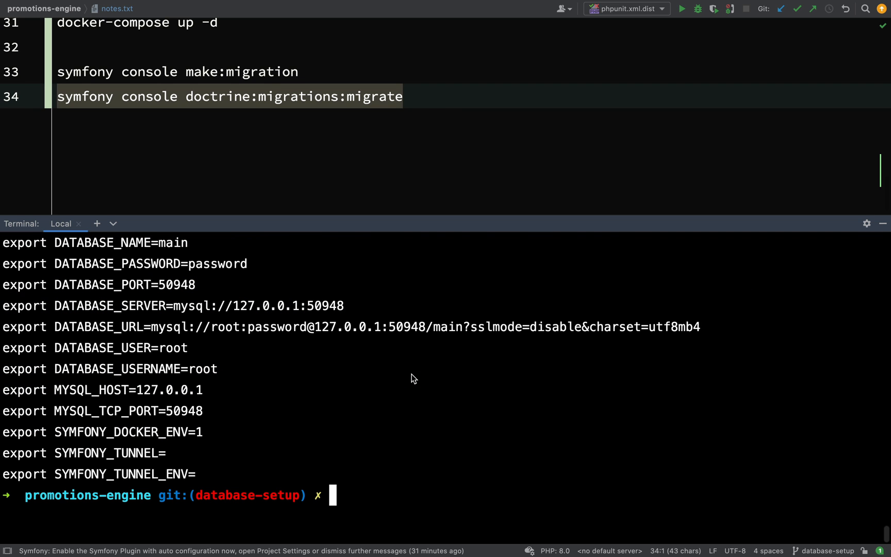
{"action": "mouse_move", "coordinate": [391, 334]}
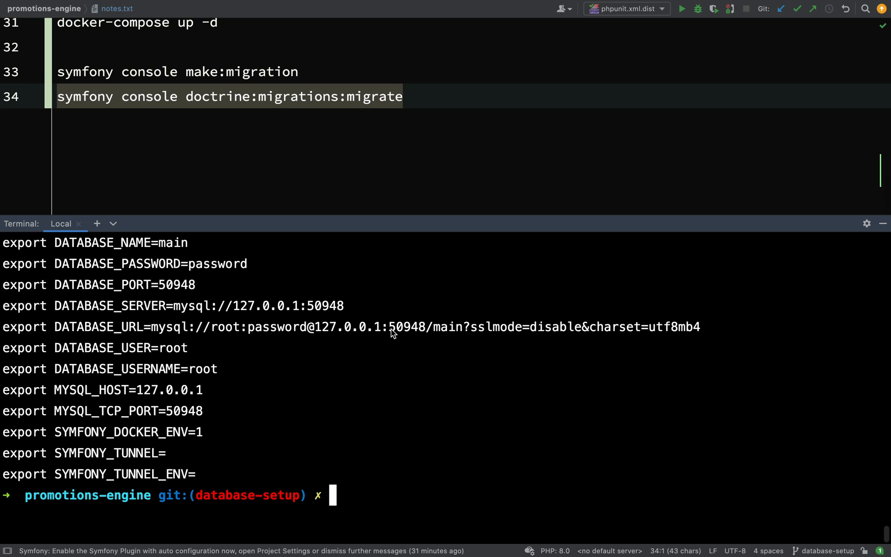
{"action": "double_click", "coordinate": [406, 329]}
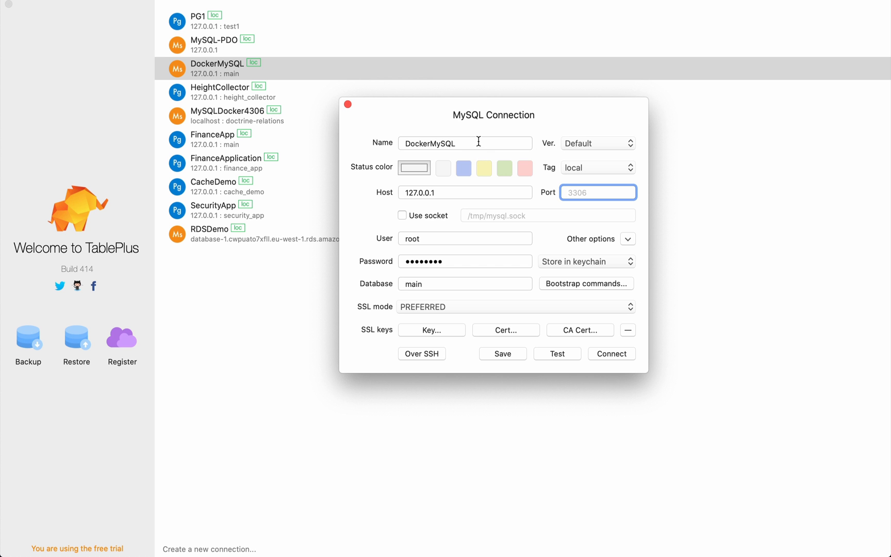
- Set the DockerMySQL connection's port to 50948, test it successfully and connect
{"action": "left_click", "coordinate": [464, 143]}
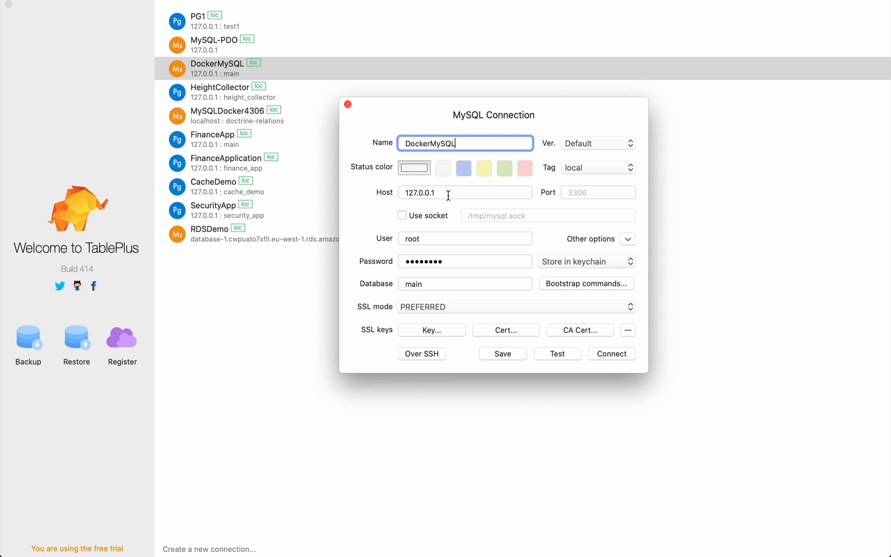
{"action": "left_click", "coordinate": [464, 192]}
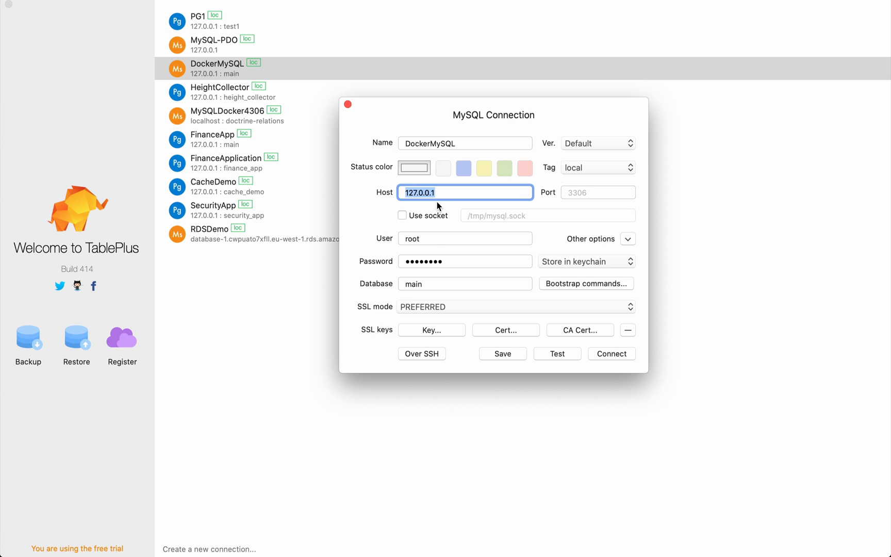
{"action": "left_click", "coordinate": [465, 238]}
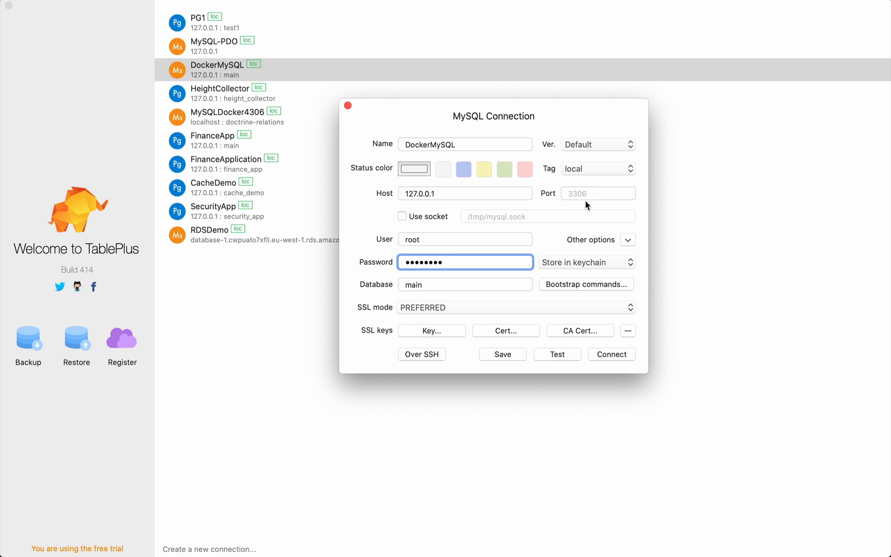
{"action": "left_click", "coordinate": [598, 194]}
{"action": "type", "text": "50948"}
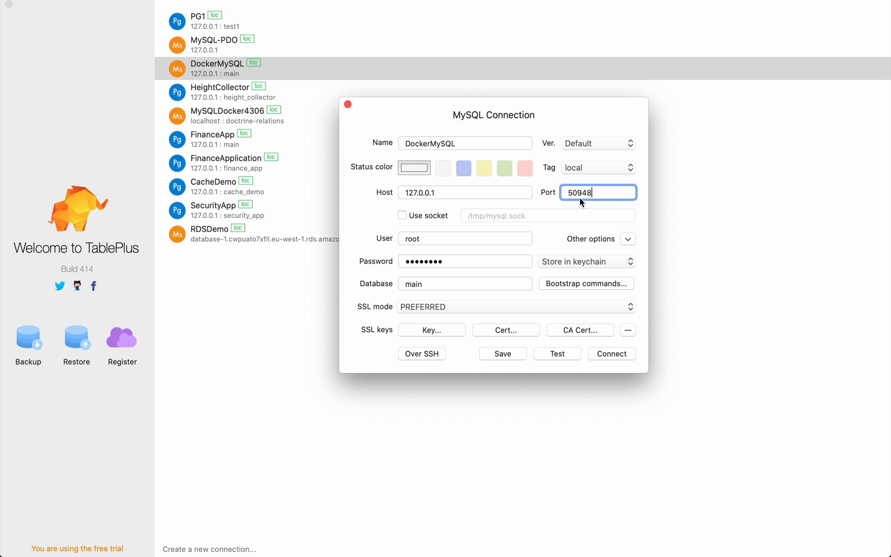
{"action": "left_click", "coordinate": [557, 353]}
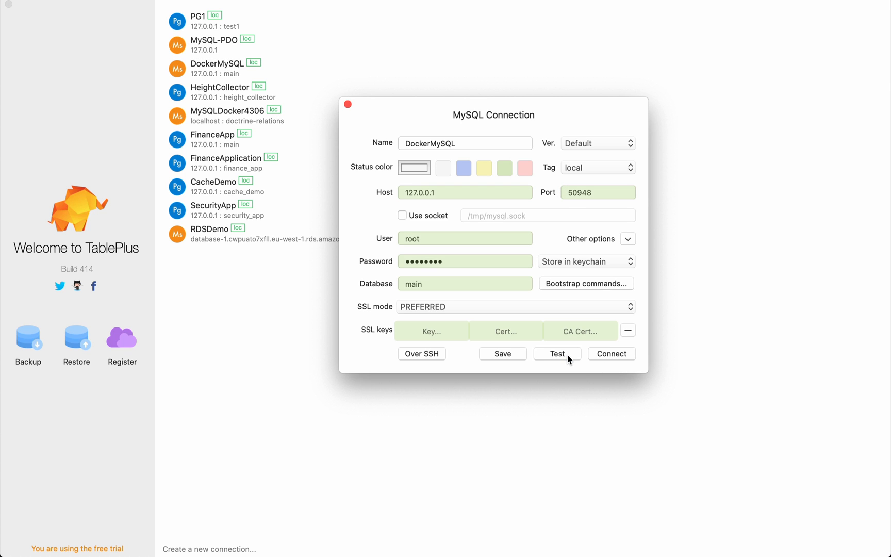
{"action": "mouse_move", "coordinate": [609, 264]}
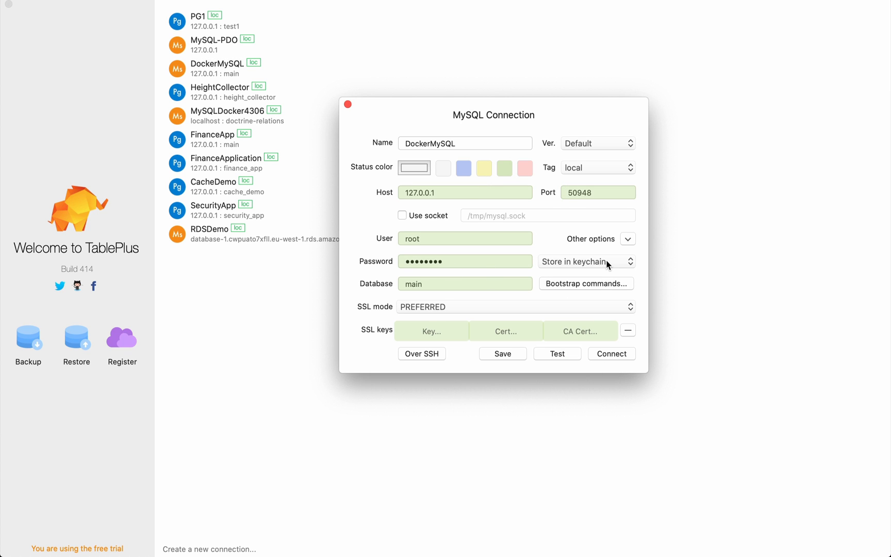
{"action": "left_click", "coordinate": [612, 353]}
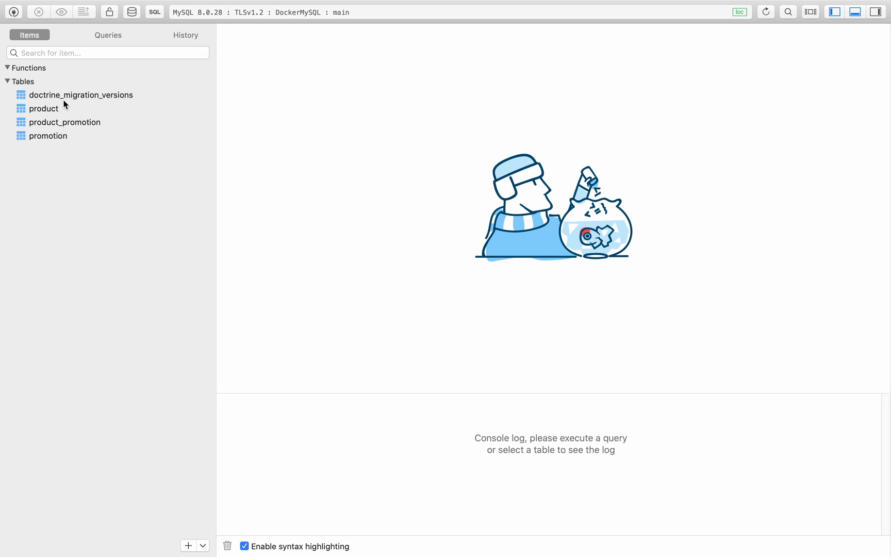
{"action": "mouse_move", "coordinate": [51, 112]}
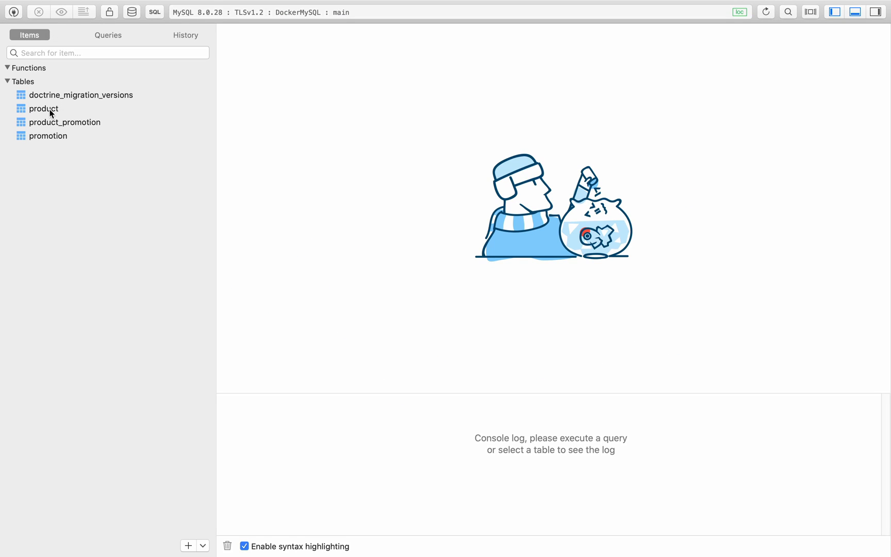
{"action": "mouse_move", "coordinate": [95, 99]}
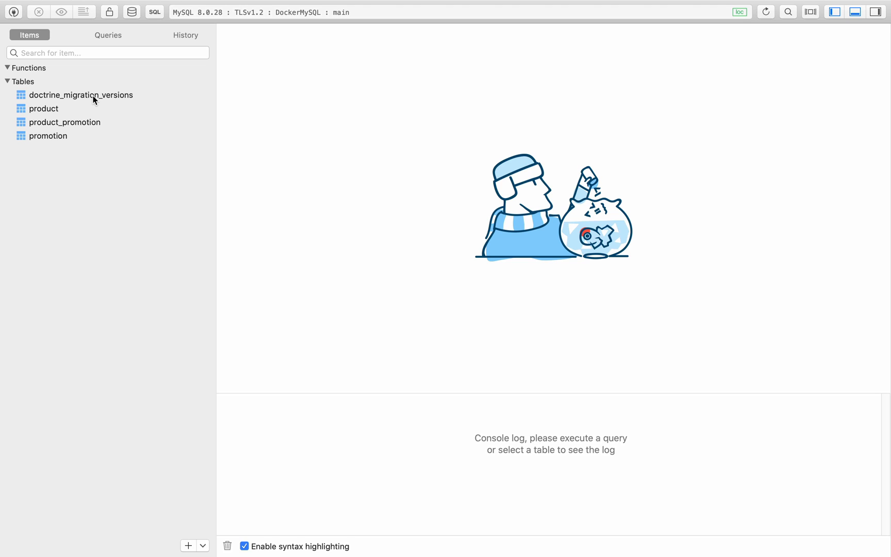
- View doctrine_migration_versions, product, product_promotion and promotion tables, then promotion's column structure
{"action": "left_click", "coordinate": [81, 95]}
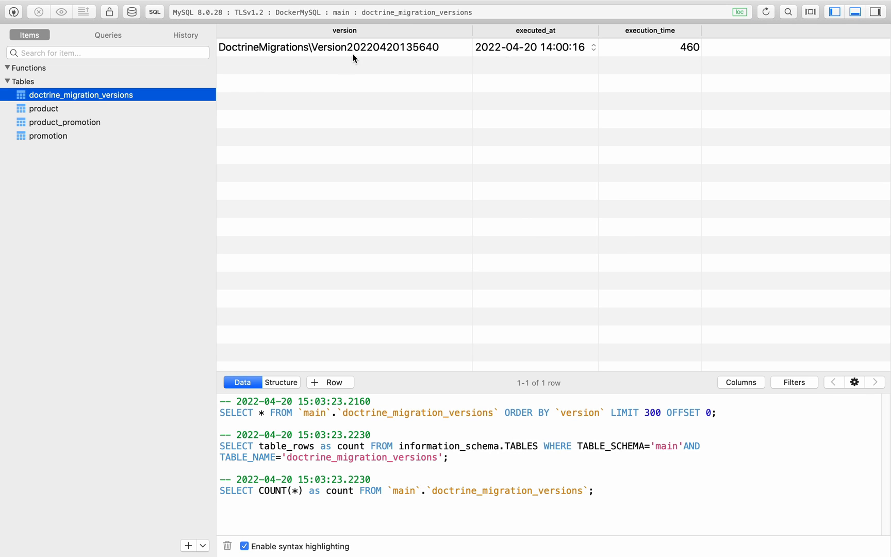
{"action": "mouse_move", "coordinate": [402, 48]}
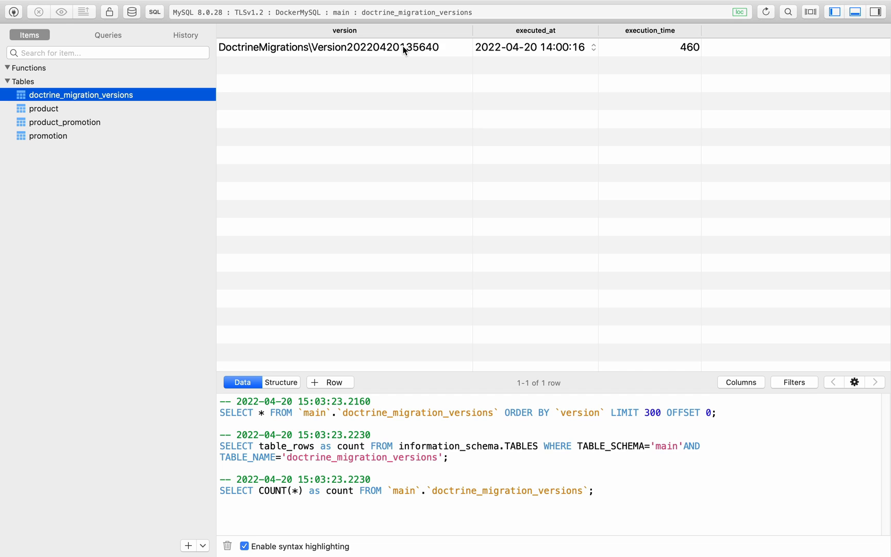
{"action": "mouse_move", "coordinate": [3, 101]}
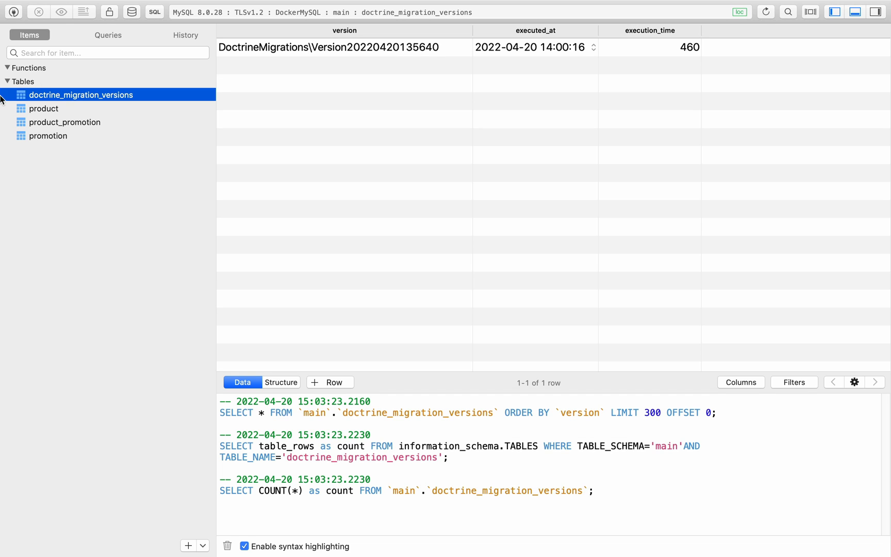
{"action": "left_click", "coordinate": [43, 109]}
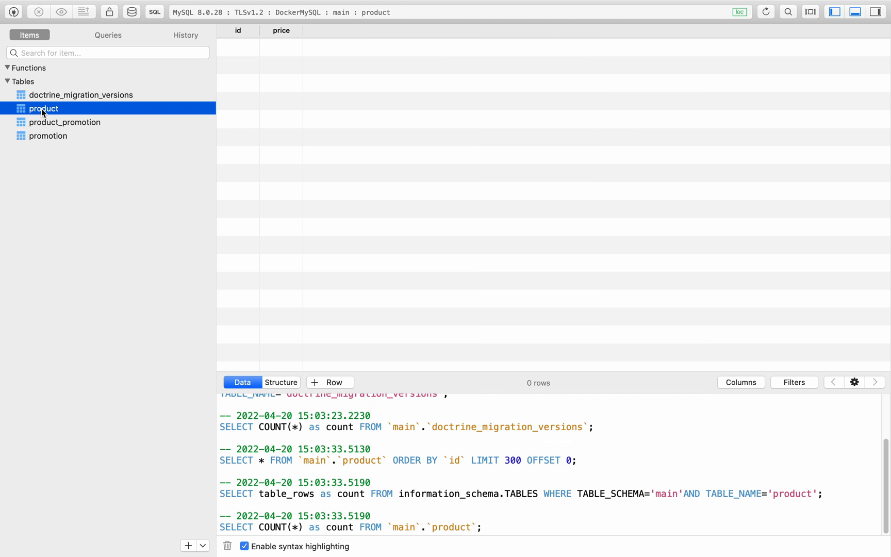
{"action": "mouse_move", "coordinate": [59, 127]}
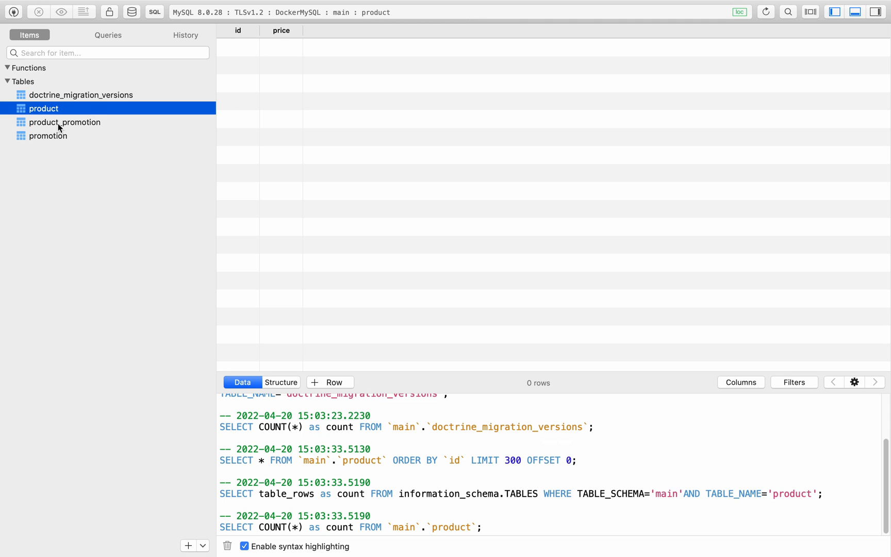
{"action": "left_click", "coordinate": [62, 123]}
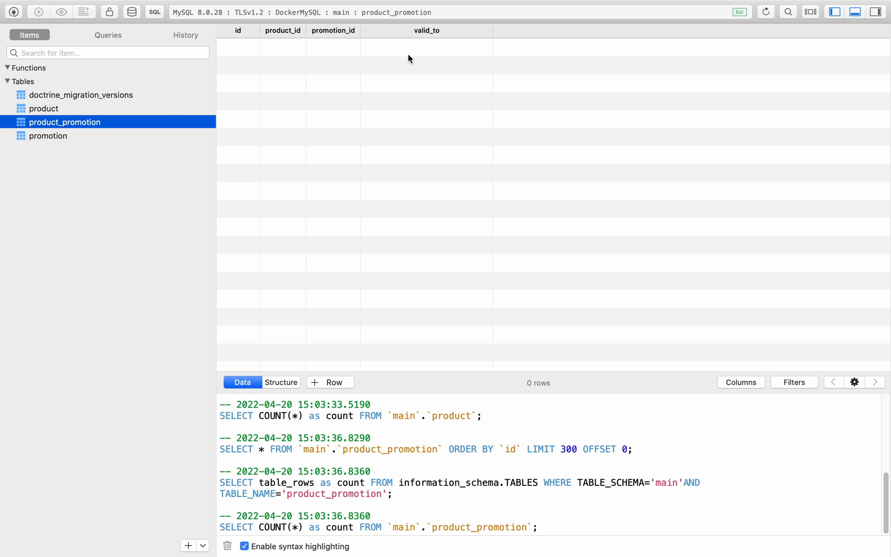
{"action": "mouse_move", "coordinate": [320, 33]}
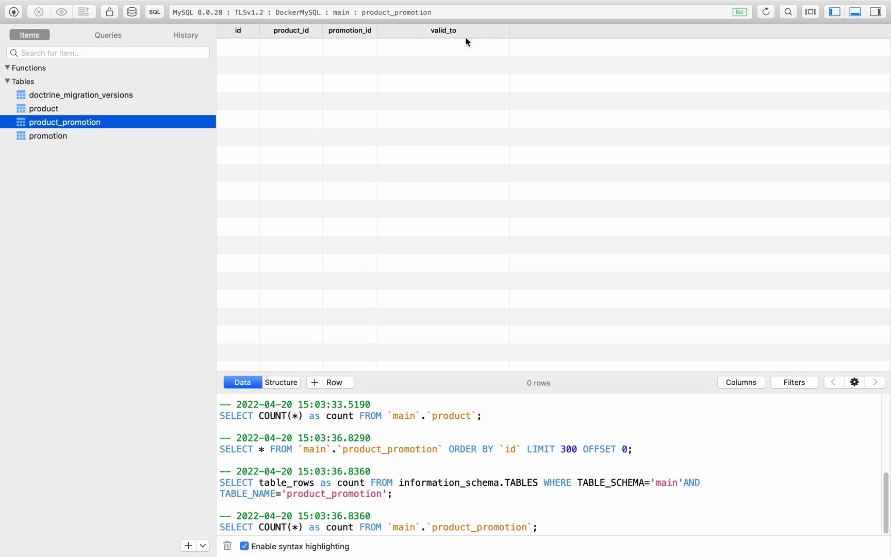
{"action": "left_click", "coordinate": [51, 136]}
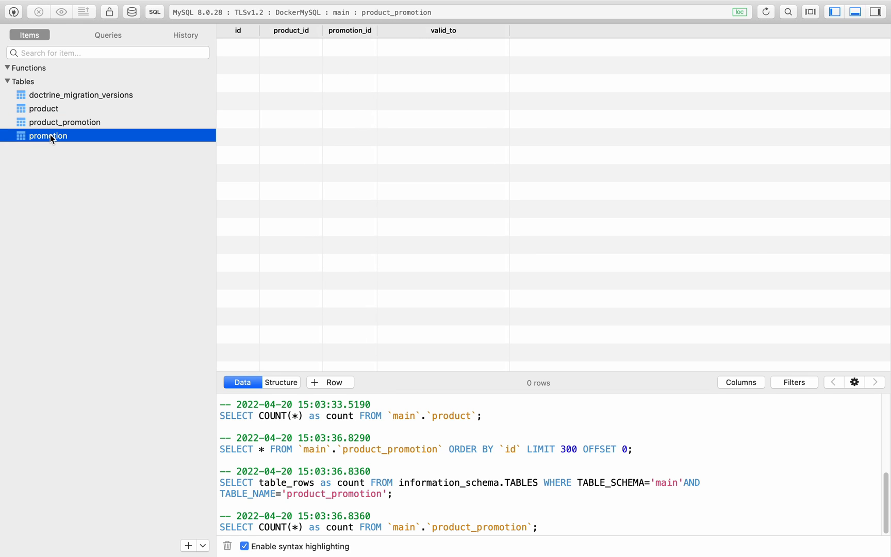
{"action": "left_click", "coordinate": [48, 136]}
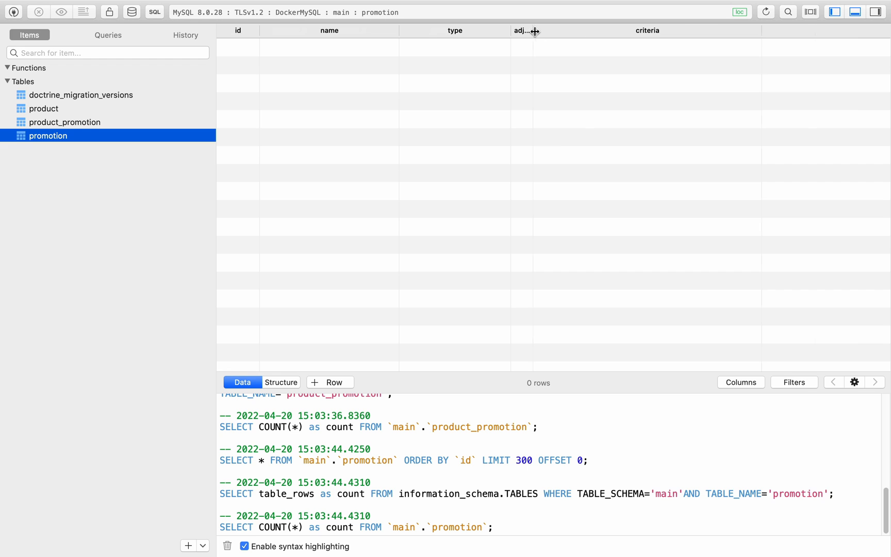
{"action": "left_click", "coordinate": [281, 382]}
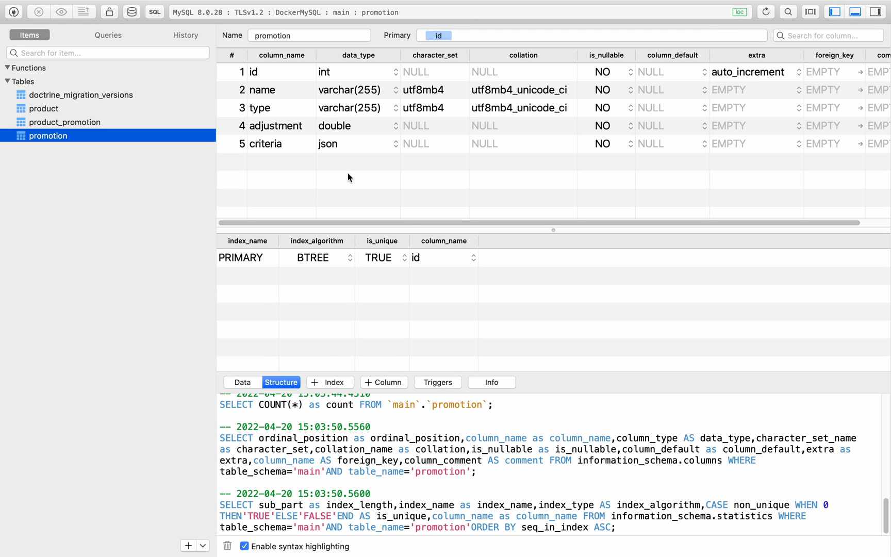
{"action": "mouse_move", "coordinate": [367, 191]}
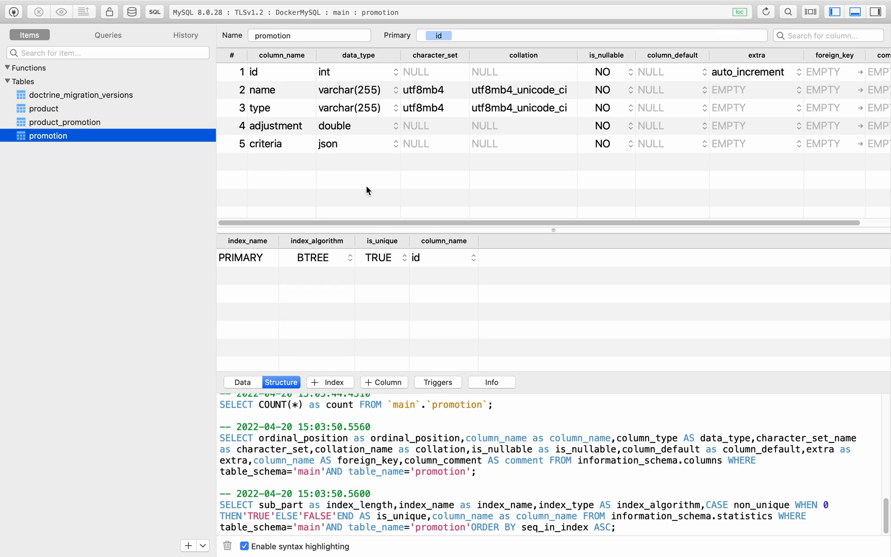
{"action": "mouse_move", "coordinate": [341, 148]}
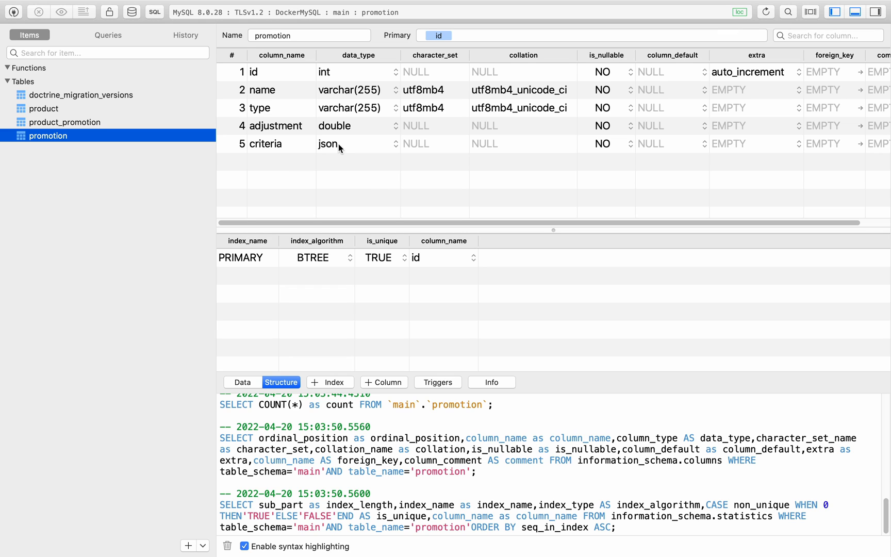
{"action": "mouse_move", "coordinate": [342, 146]}
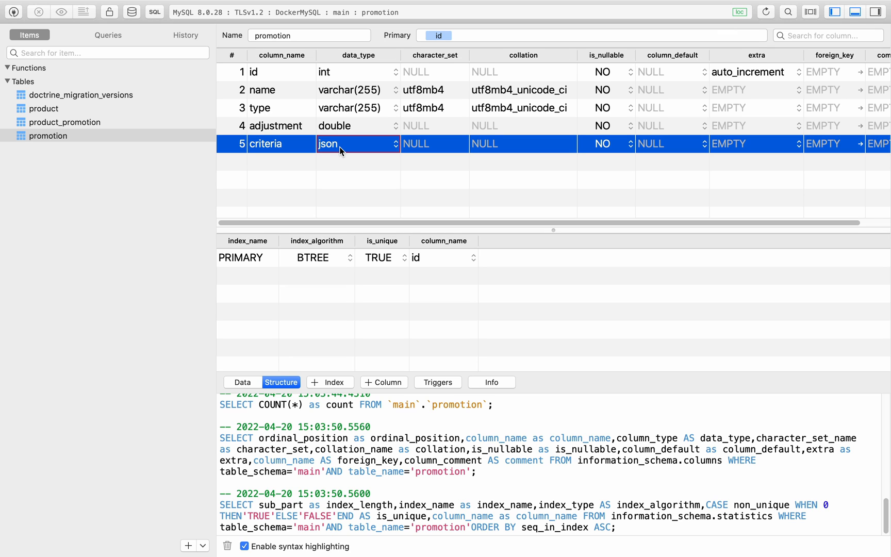
{"action": "mouse_move", "coordinate": [319, 178]}
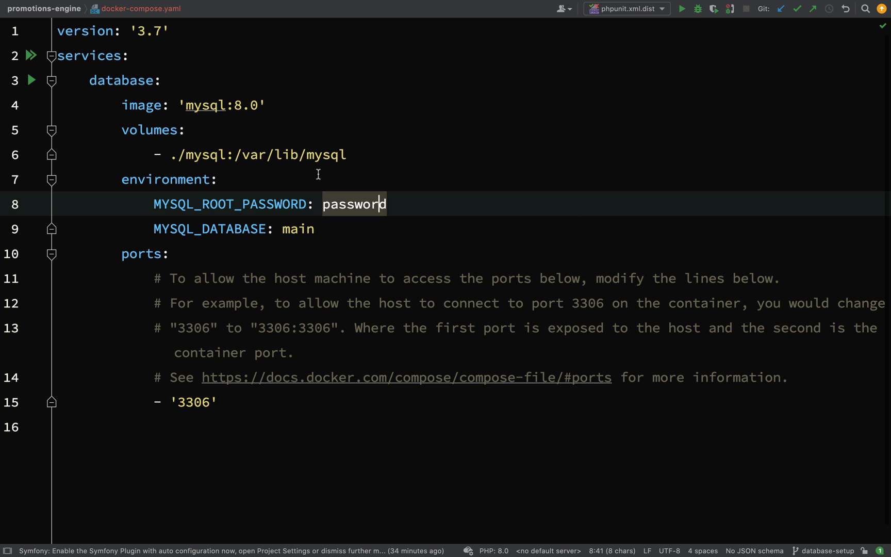
- Inspect the MYSQL_ROOT_PASSWORD setting of the MySQL service in docker-compose.yaml
{"action": "left_click", "coordinate": [119, 8]}
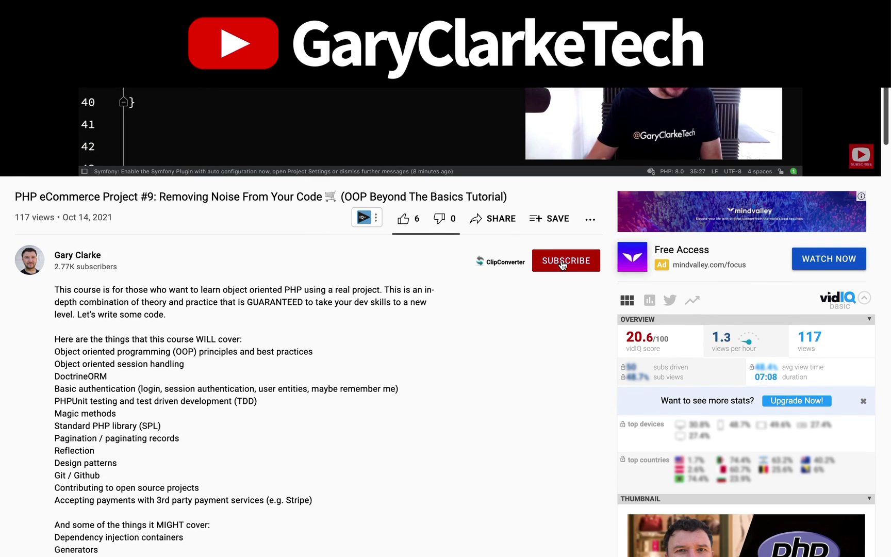
- Subscribe to the GaryClarkeTech channel and browse the garyclarke.tech Testing PHP course page
{"action": "left_click", "coordinate": [565, 260]}
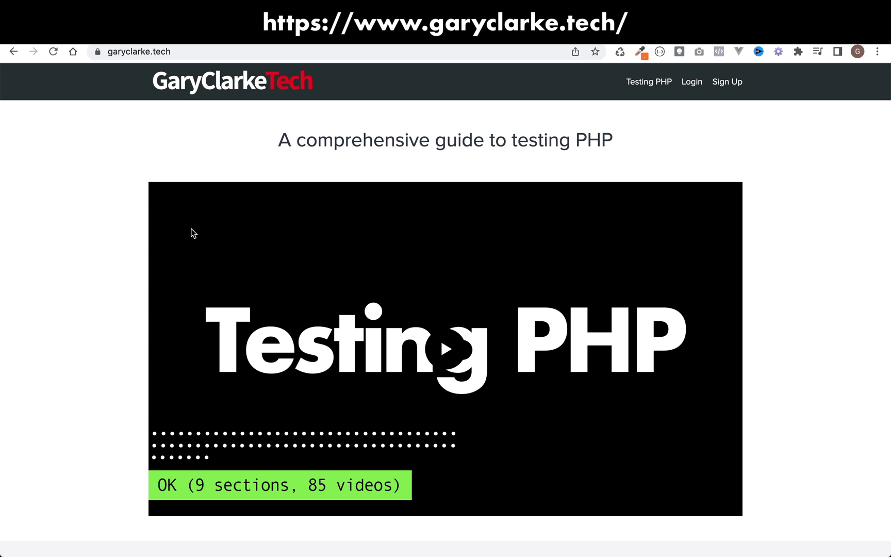
{"action": "scroll", "scroll_direction": "down", "scroll_amount": 3}
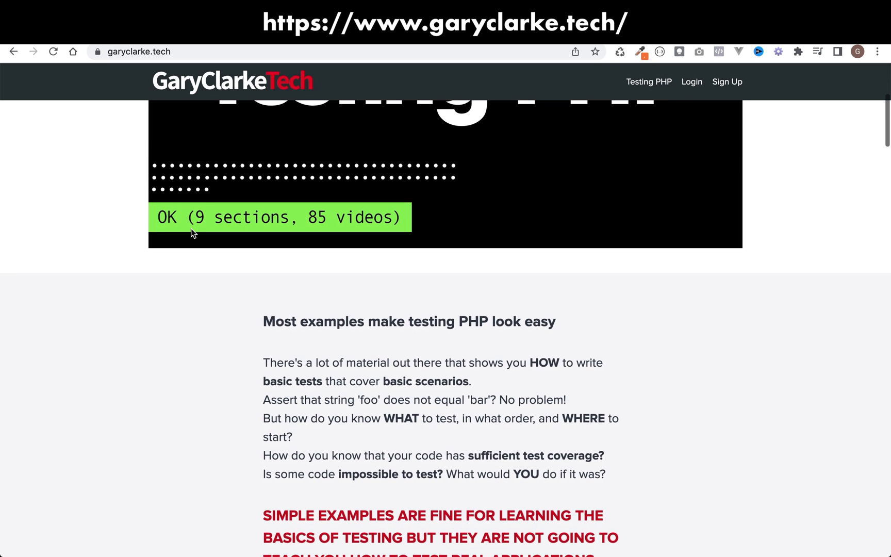